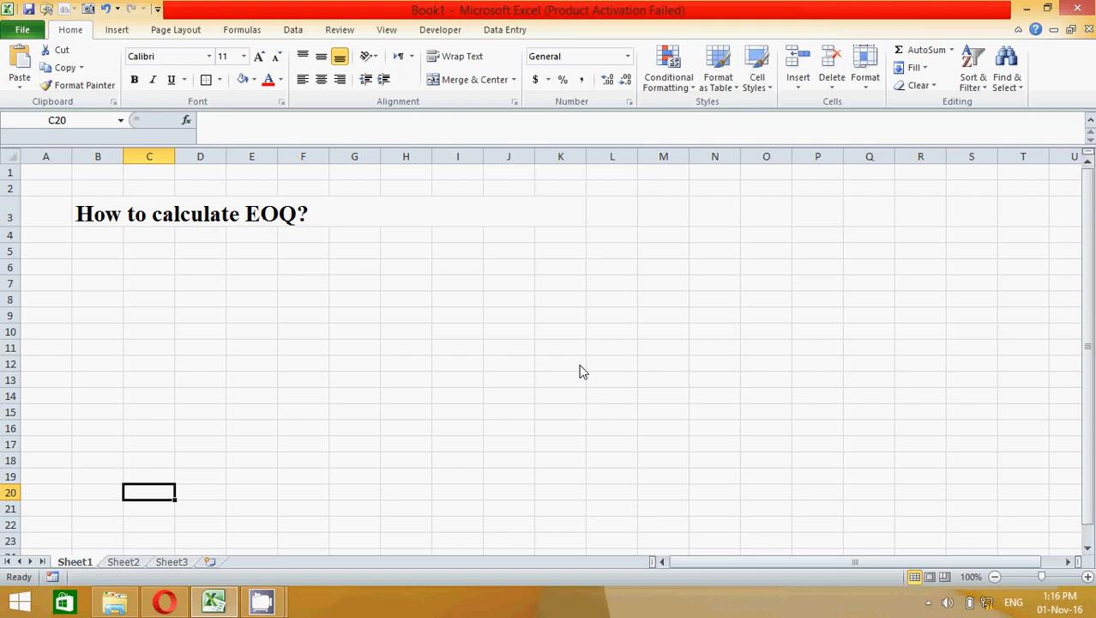
{"action": "mouse_move", "coordinate": [487, 367]}
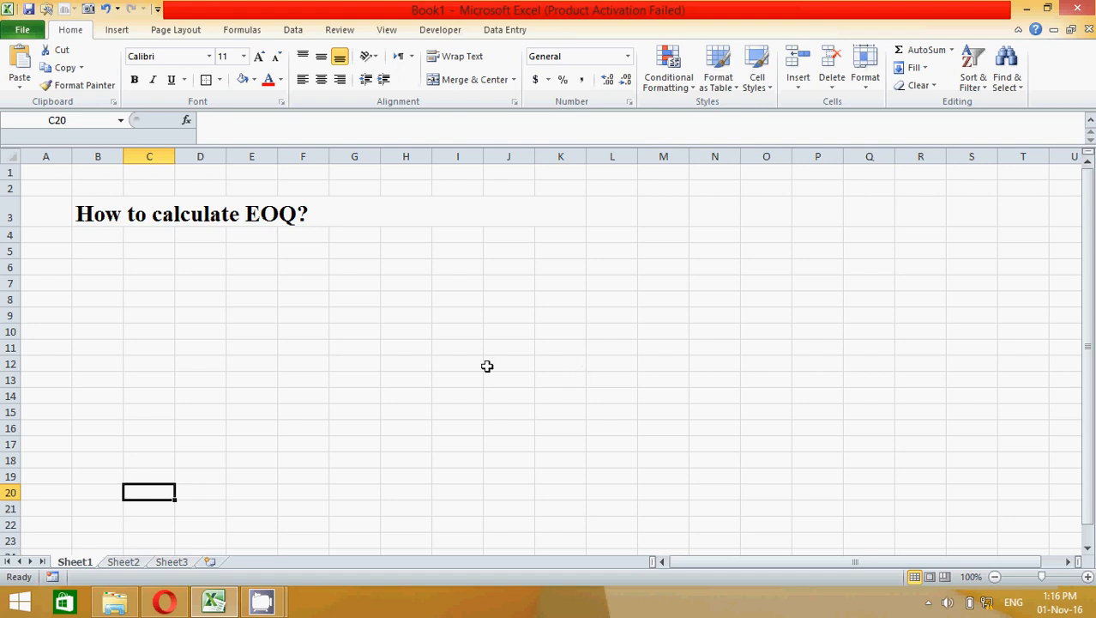
{"action": "mouse_move", "coordinate": [120, 309]}
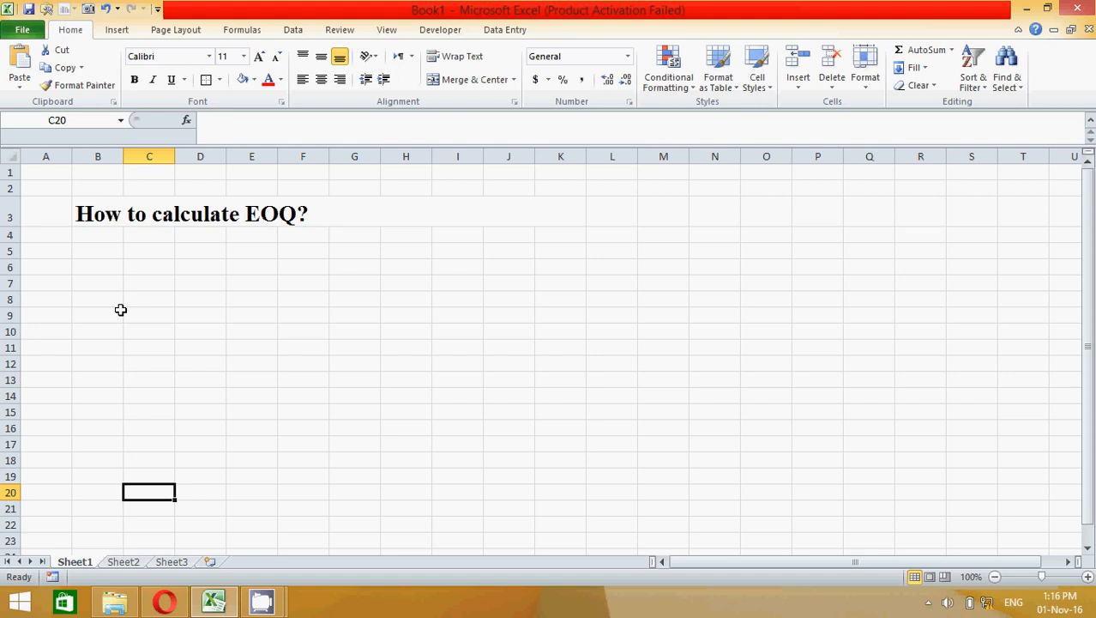
{"action": "mouse_move", "coordinate": [137, 573]}
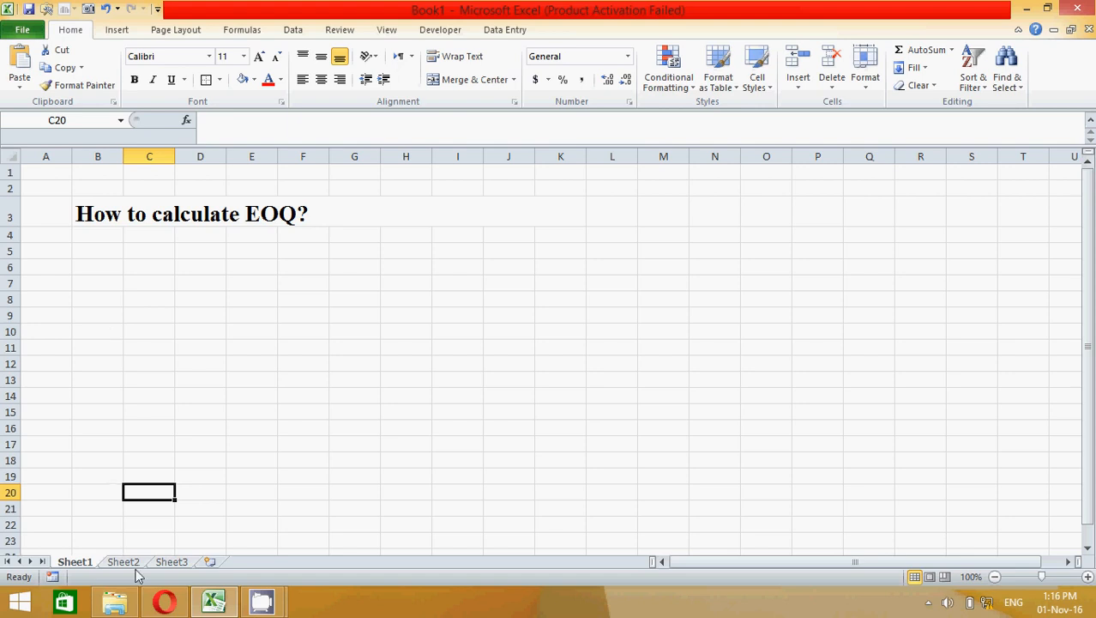
Review the EOQ formula image on Sheet2, then move to Sheet3 with the input labels.
{"action": "left_click", "coordinate": [123, 561]}
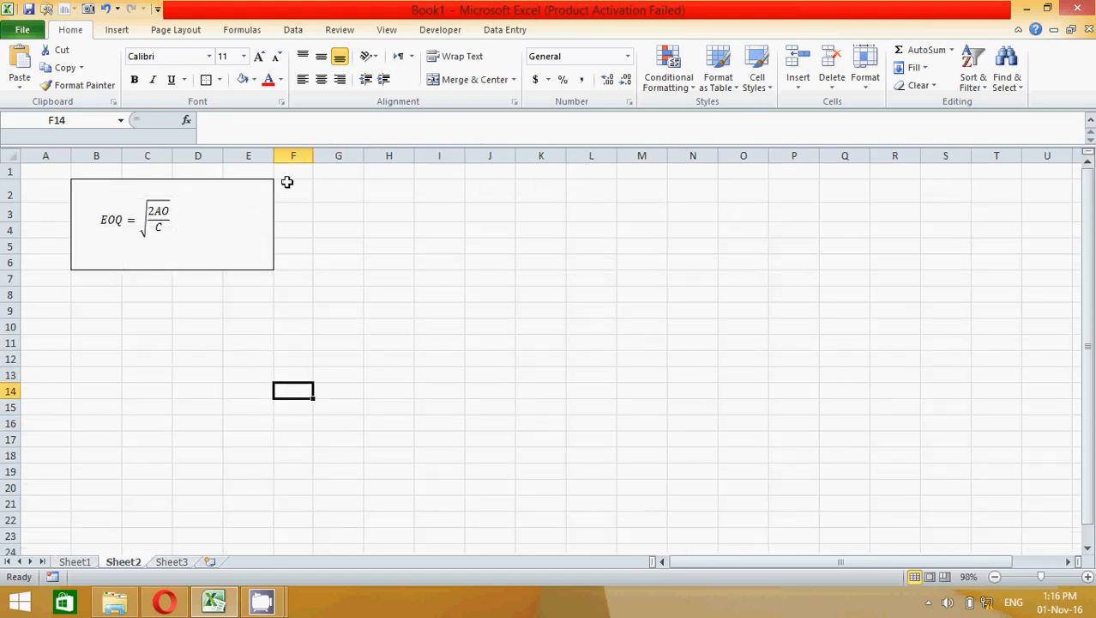
{"action": "mouse_move", "coordinate": [237, 311]}
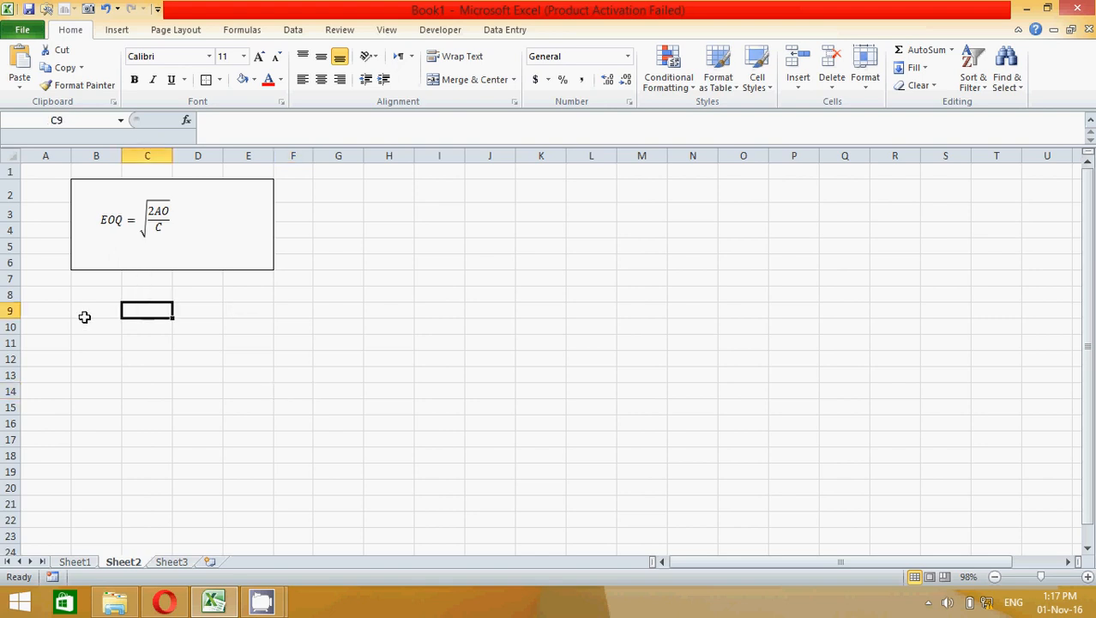
{"action": "left_click", "coordinate": [96, 310]}
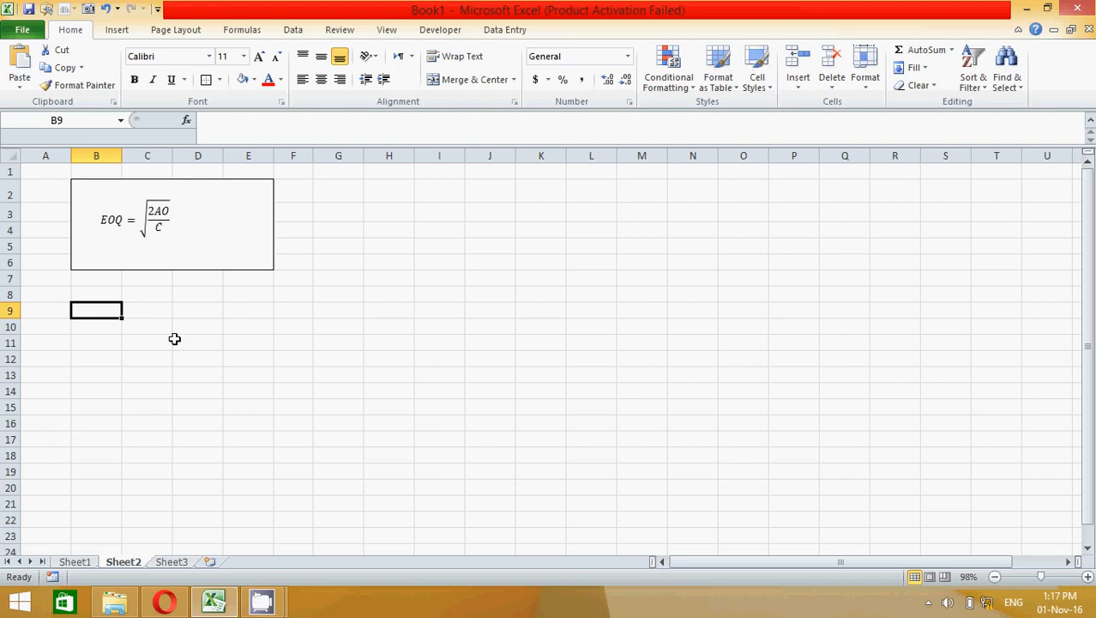
{"action": "mouse_move", "coordinate": [189, 215]}
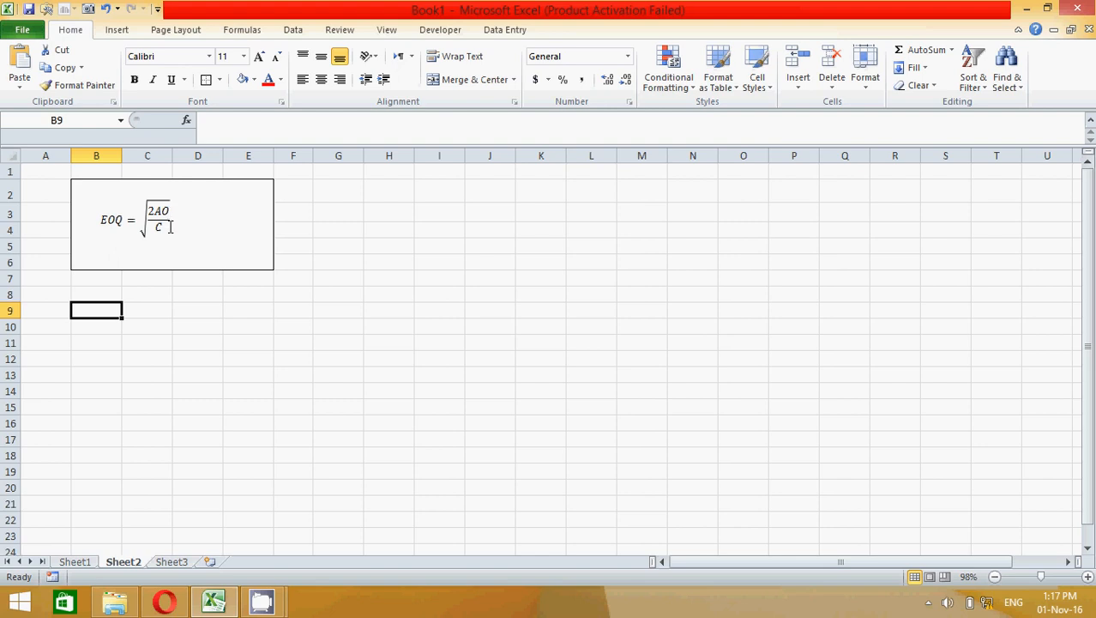
{"action": "mouse_move", "coordinate": [178, 238]}
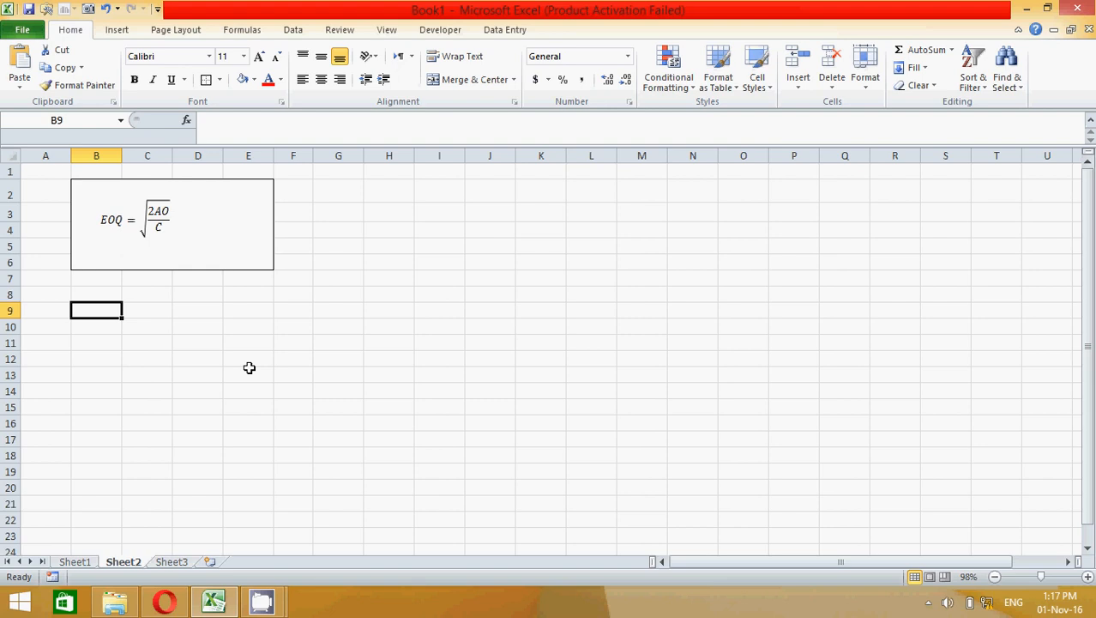
{"action": "mouse_move", "coordinate": [182, 539]}
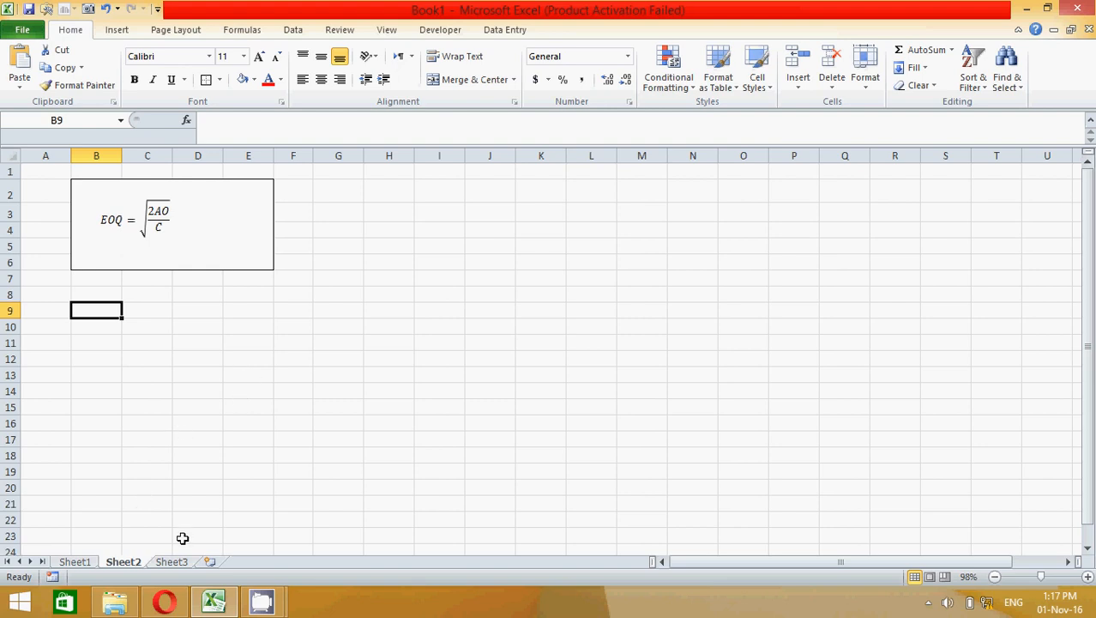
{"action": "left_click", "coordinate": [171, 561]}
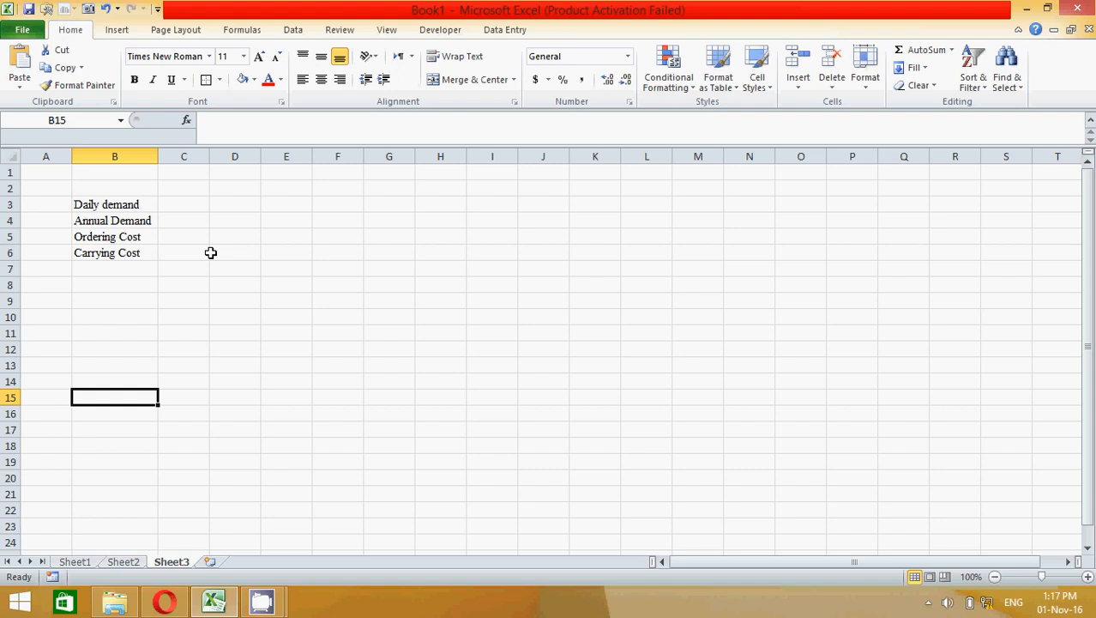
Enter a daily demand of 500 in C3 with a Units label beside it.
{"action": "left_click", "coordinate": [182, 205]}
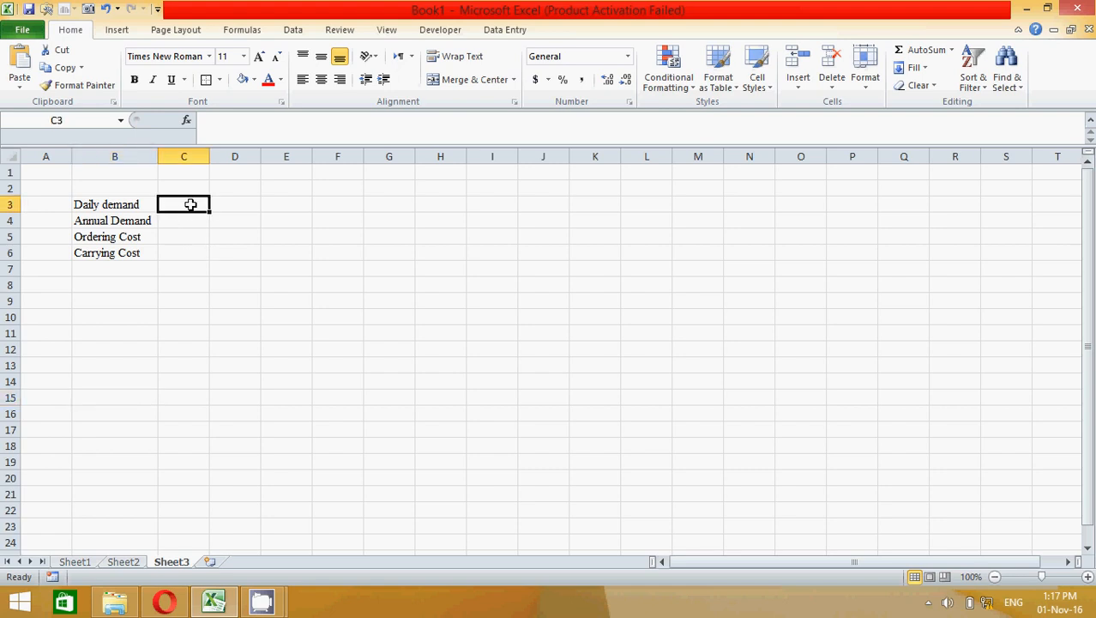
{"action": "mouse_move", "coordinate": [307, 202]}
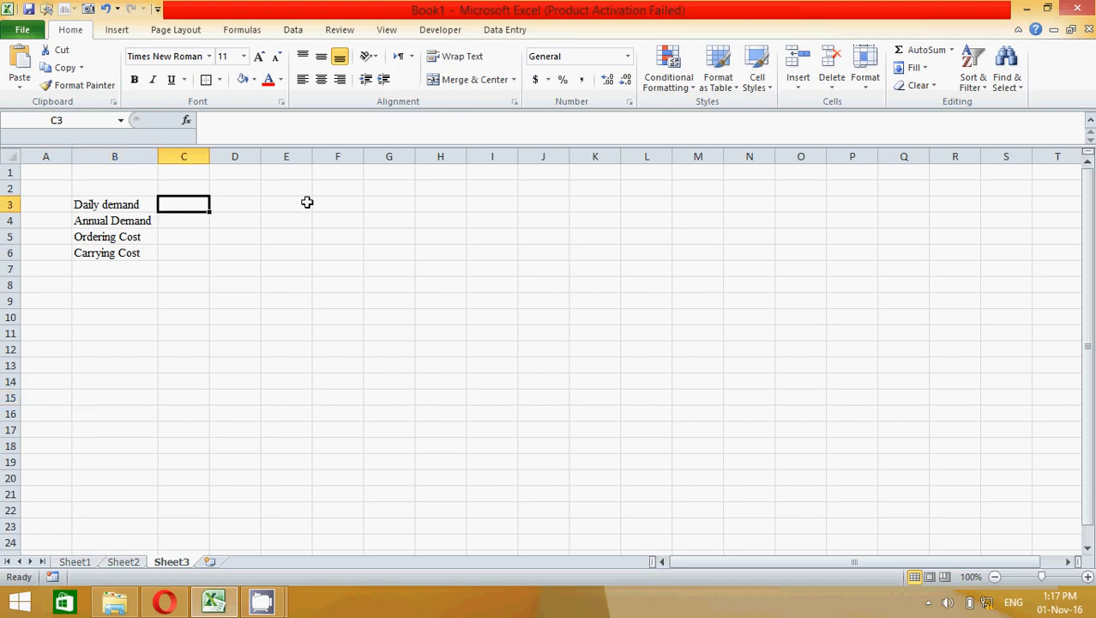
{"action": "type", "text": "500"}
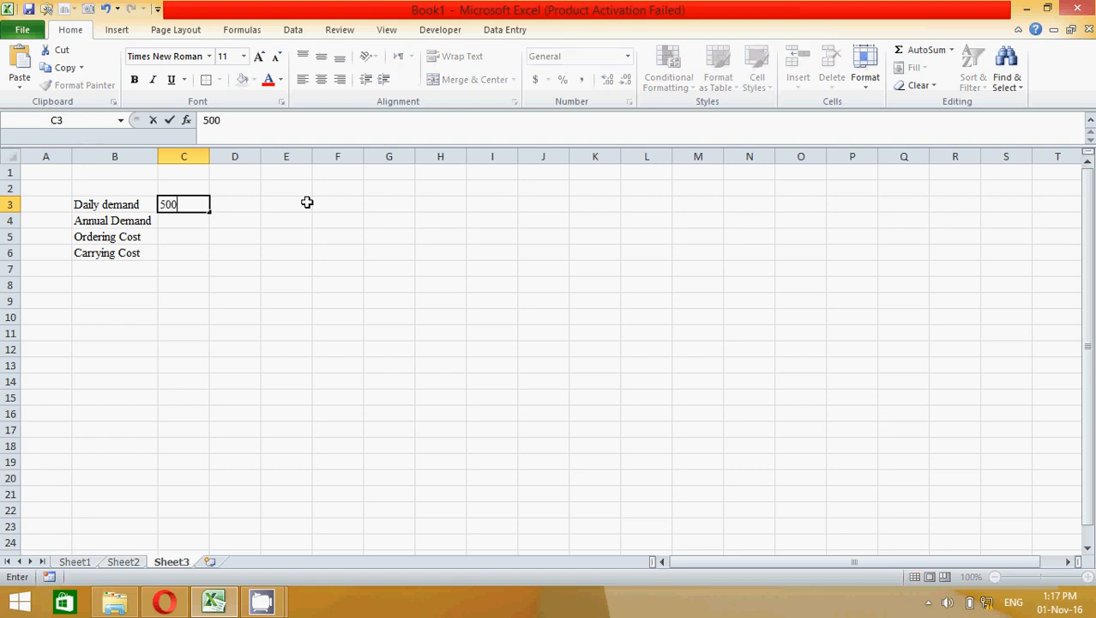
{"action": "type", "text": "Units"}
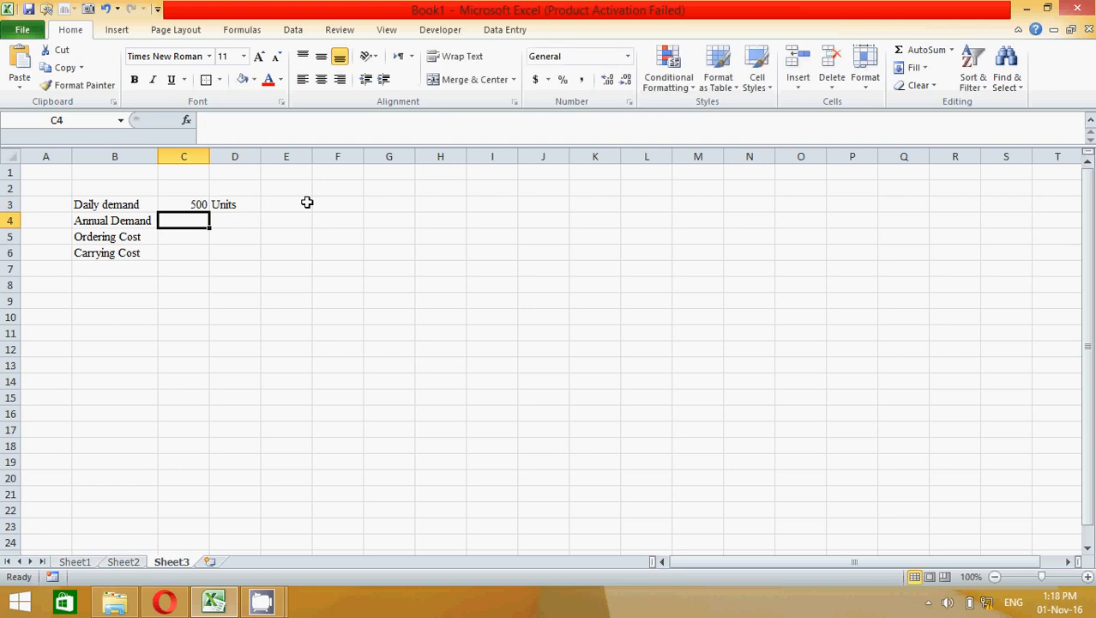
{"action": "mouse_move", "coordinate": [302, 187]}
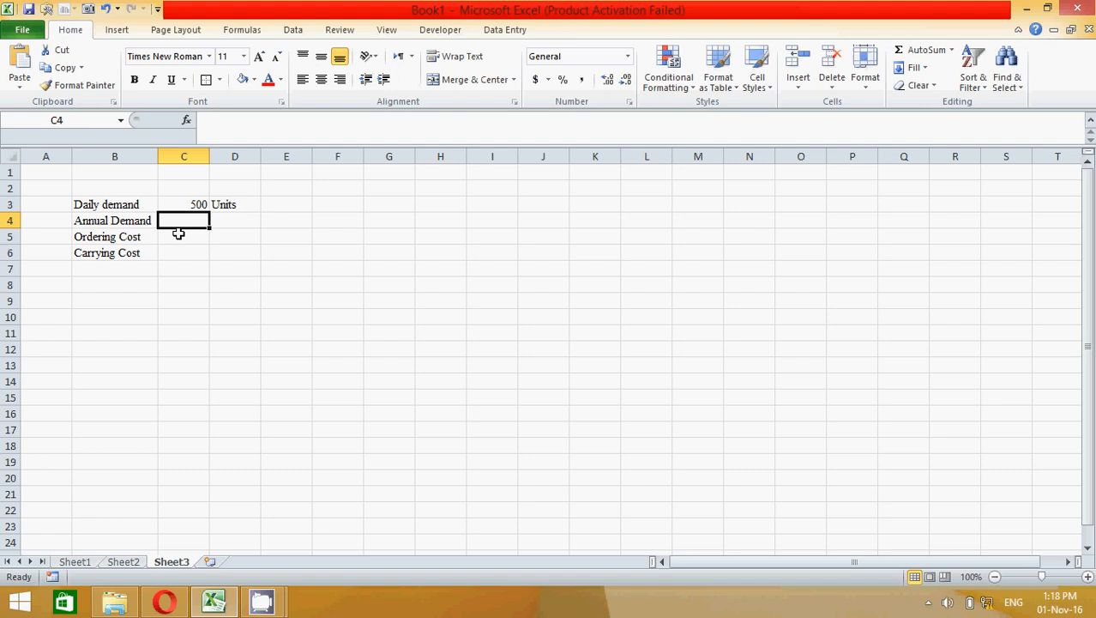
Compute annual demand in C4 as =C3*360 and label it Units.
{"action": "type", "text": "="}
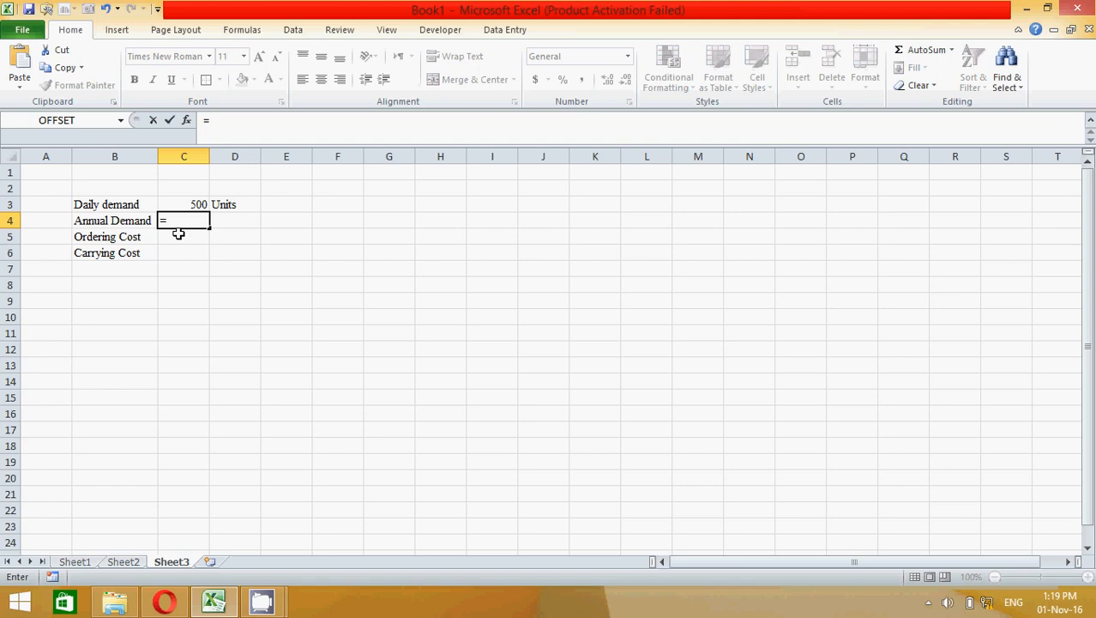
{"action": "left_click", "coordinate": [184, 204]}
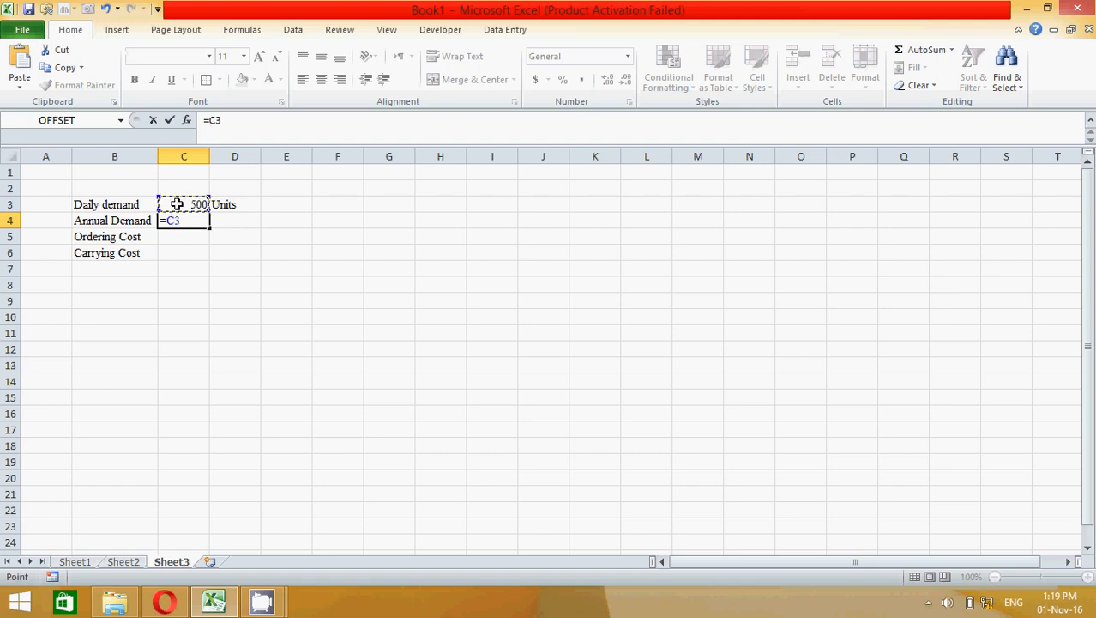
{"action": "type", "text": "*"}
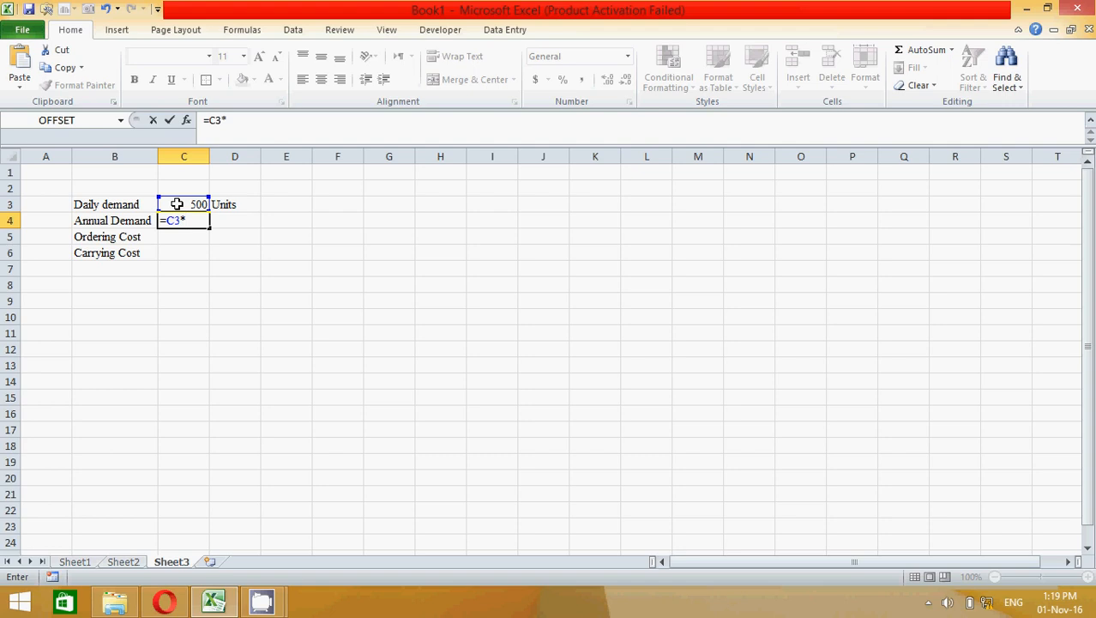
{"action": "type", "text": "360"}
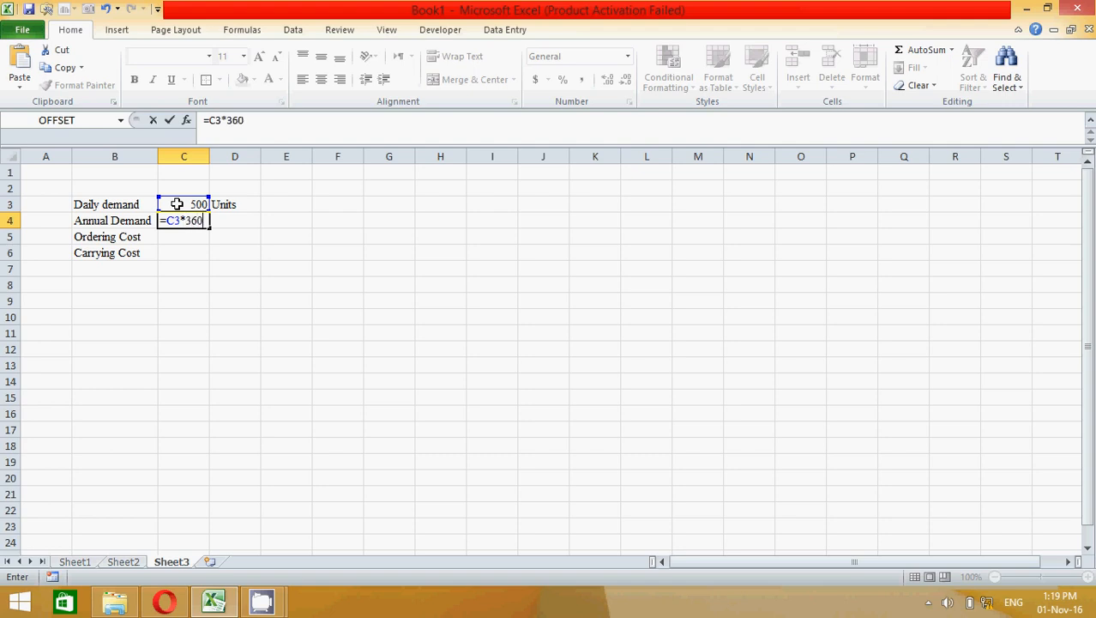
{"action": "key", "text": "Enter"}
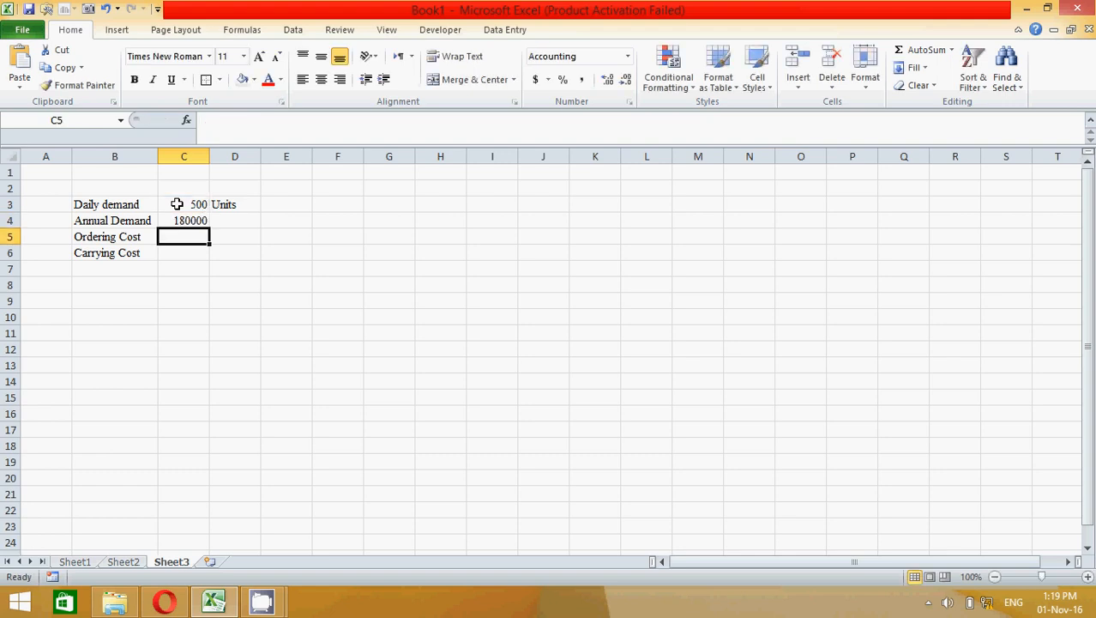
{"action": "left_click", "coordinate": [184, 219]}
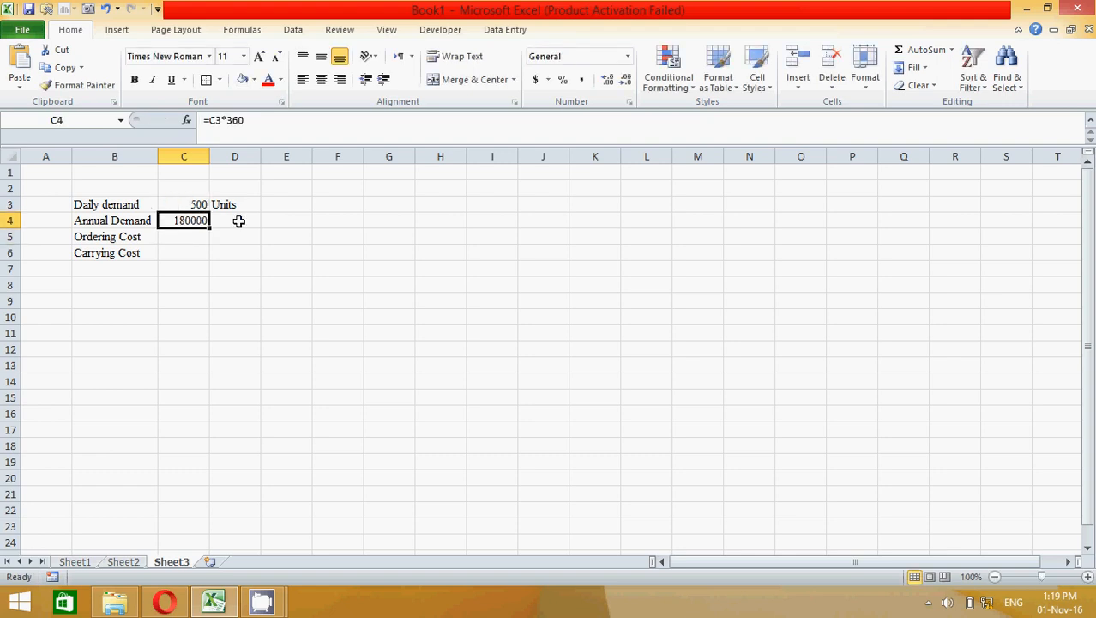
{"action": "type", "text": "Units"}
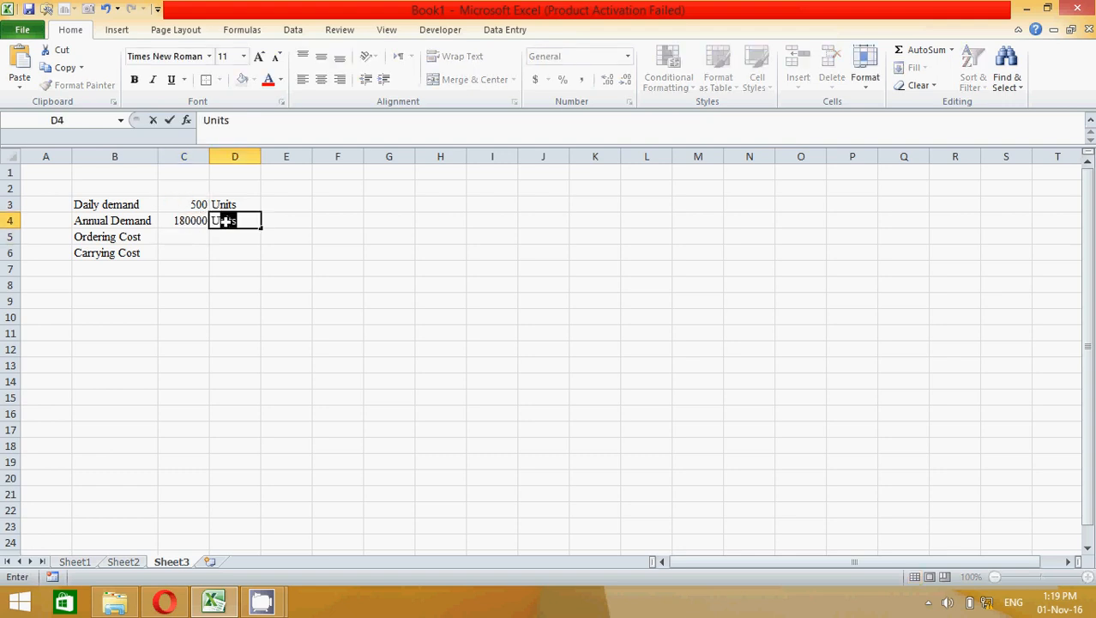
{"action": "key", "text": "Enter"}
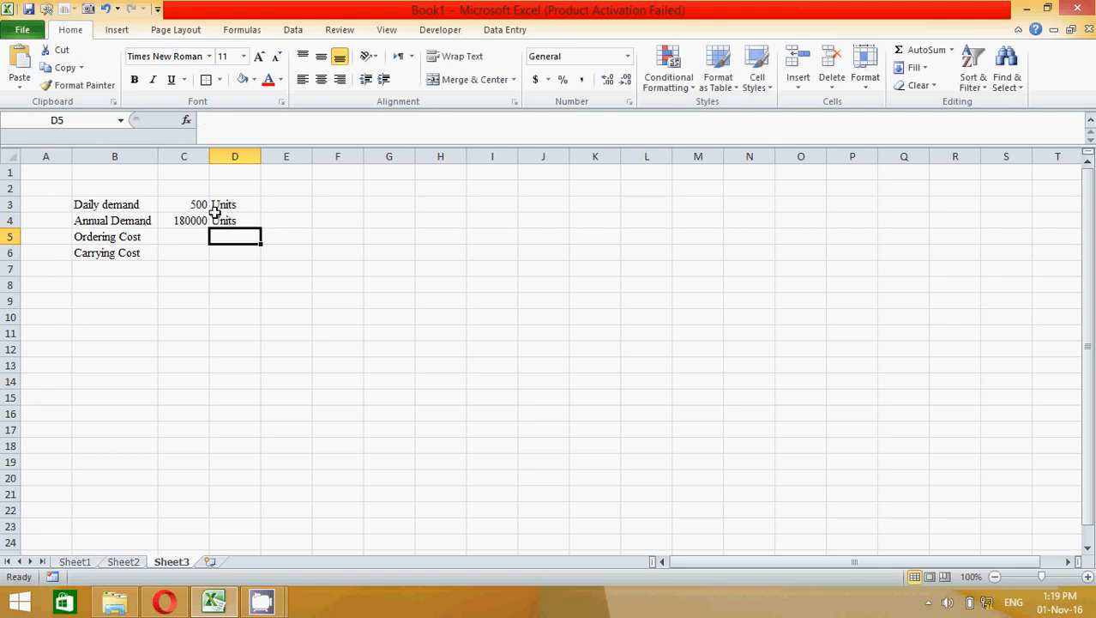
Format the annual demand with thousands separators and no decimals, showing 180,000.
{"action": "left_click", "coordinate": [183, 220]}
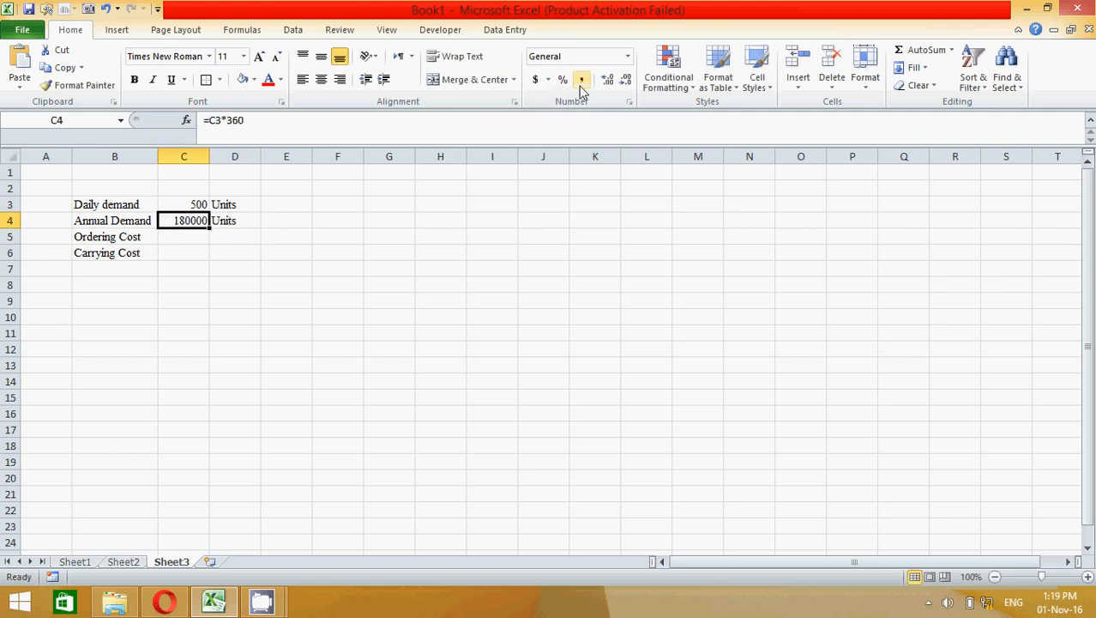
{"action": "left_click", "coordinate": [622, 79]}
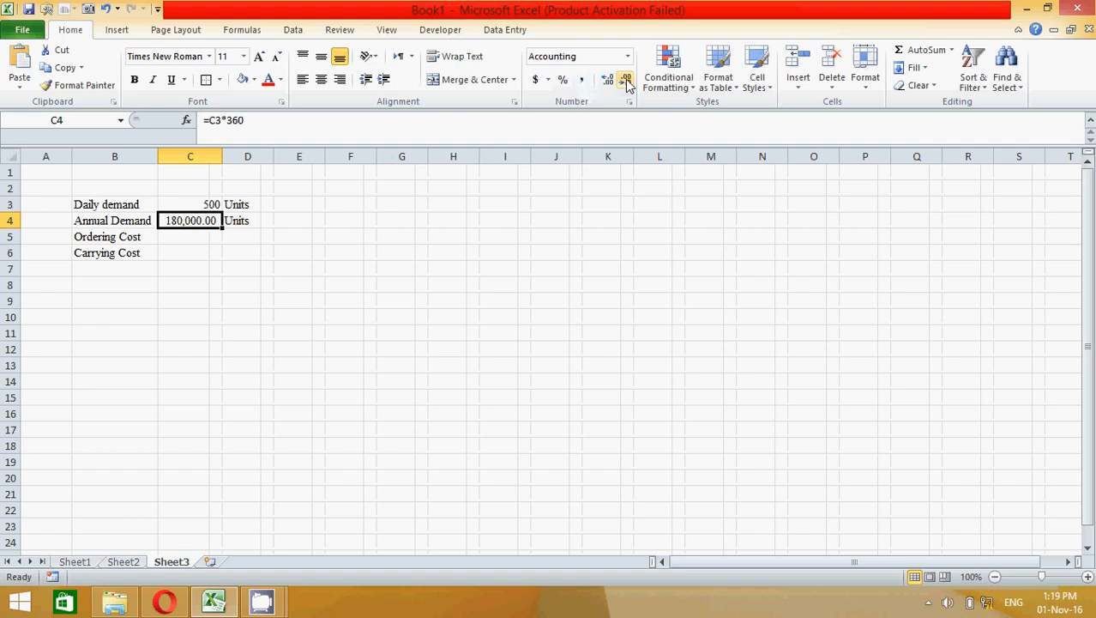
{"action": "left_click", "coordinate": [624, 79]}
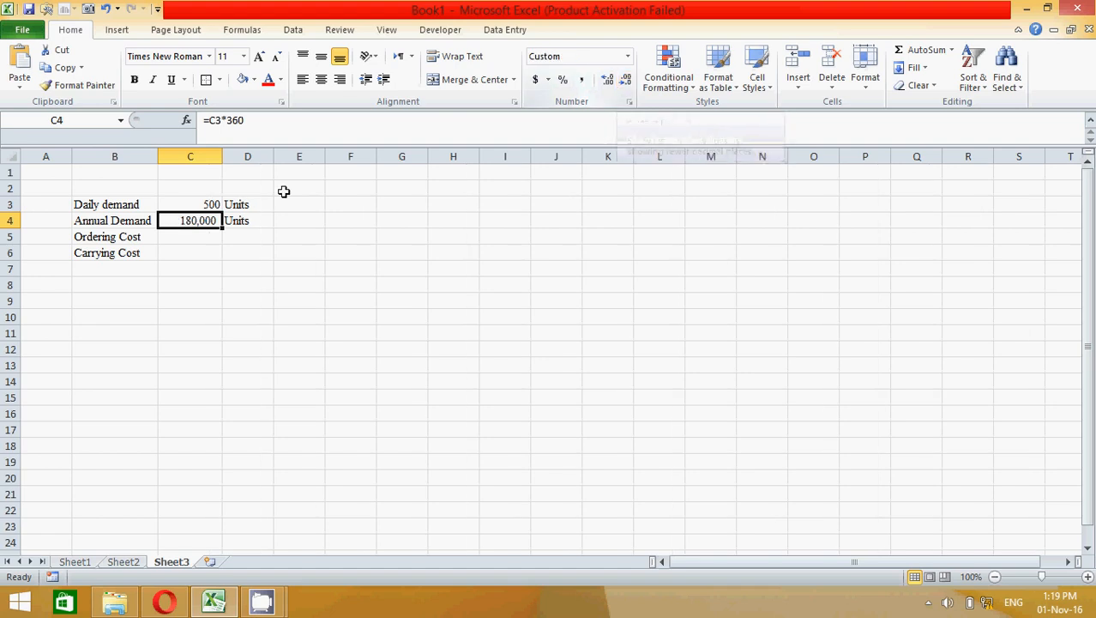
{"action": "mouse_move", "coordinate": [205, 204]}
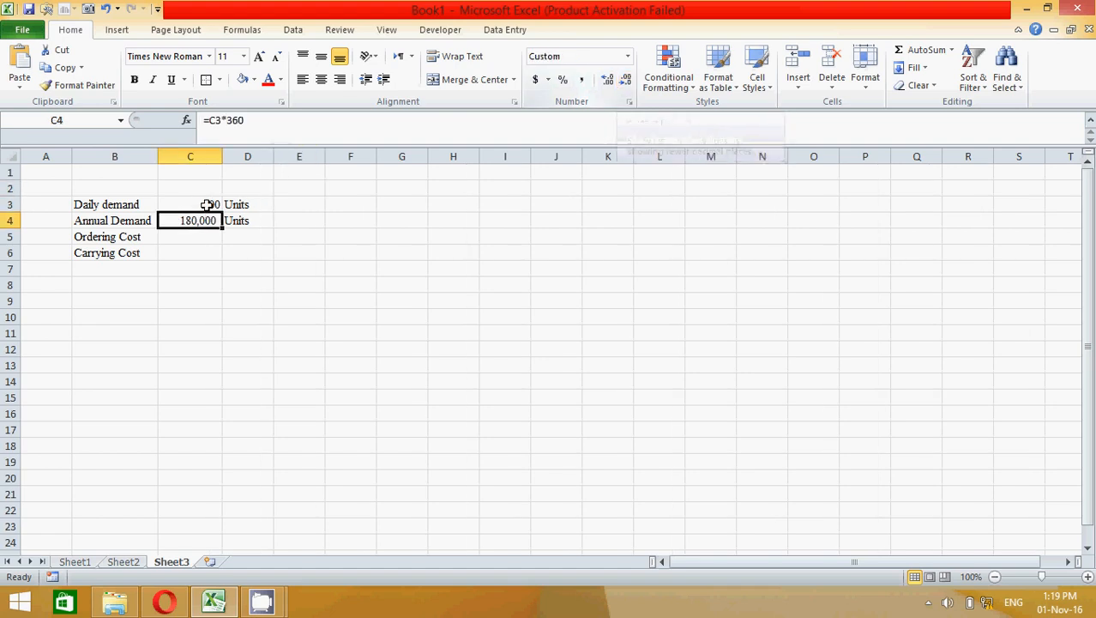
{"action": "left_click", "coordinate": [188, 236]}
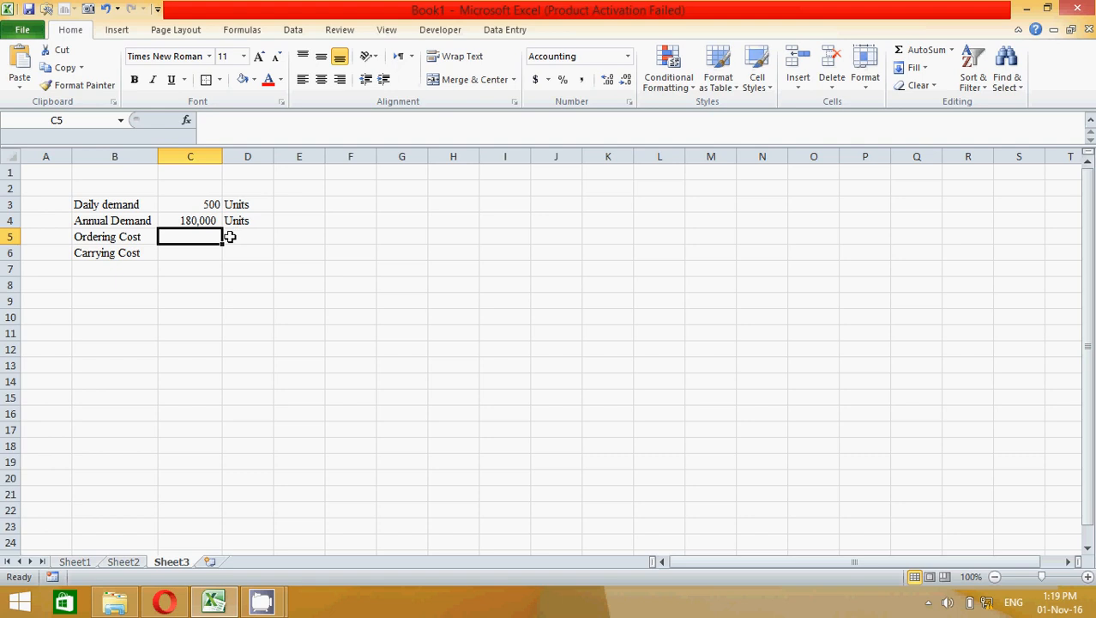
Set the ordering cost to 5 and label it Per unit, correcting the typo.
{"action": "type", "text": "5.00"}
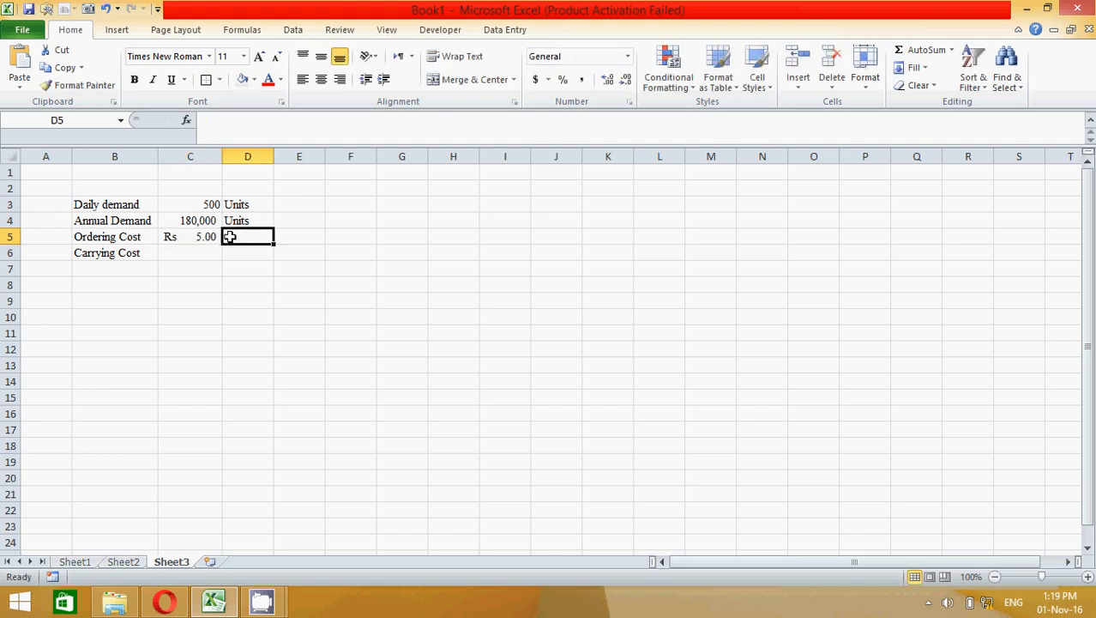
{"action": "type", "text": "Per"}
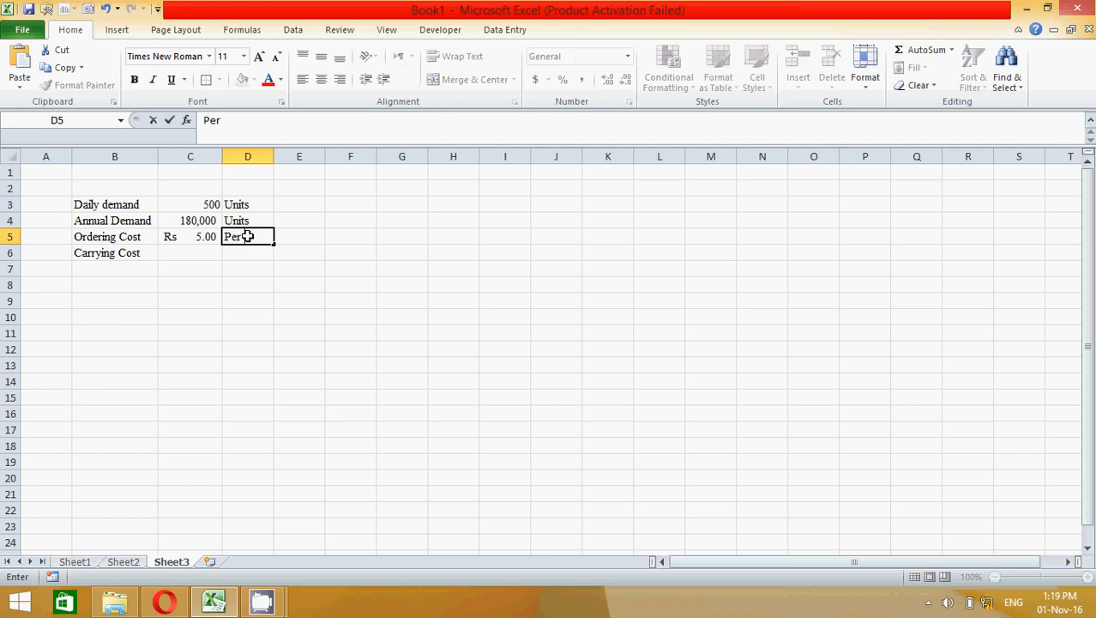
{"action": "type", "text": "uin"}
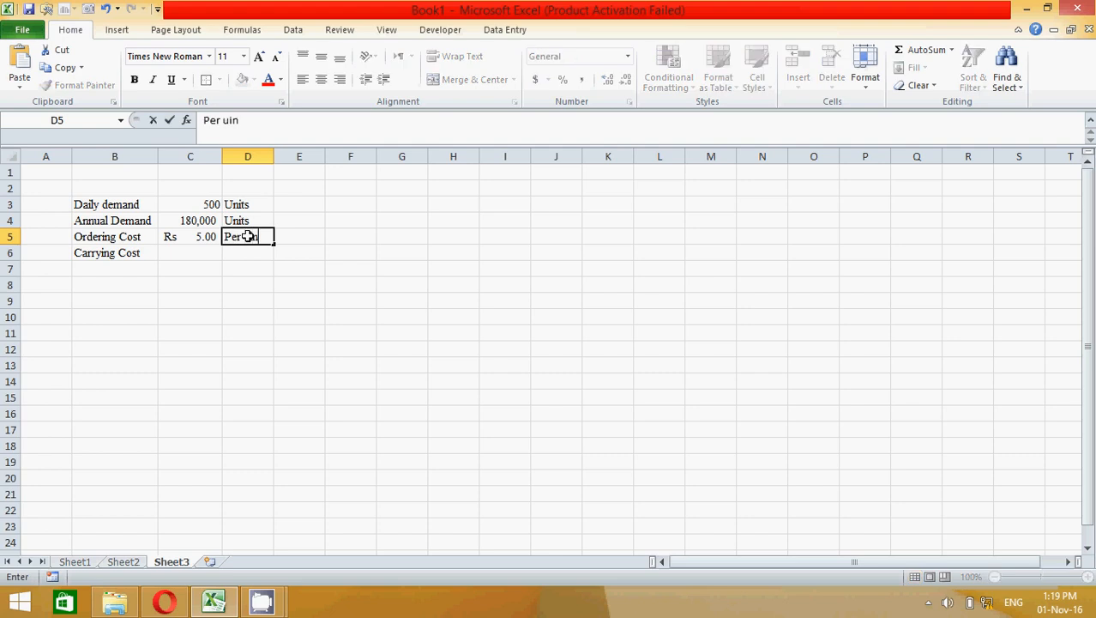
{"action": "type", "text": "t"}
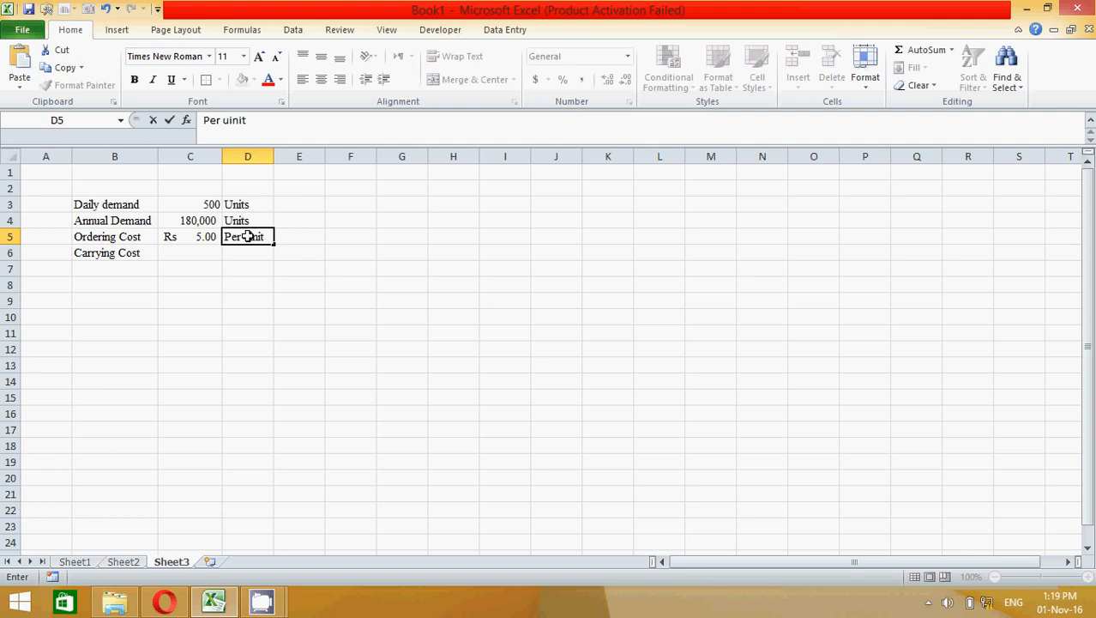
{"action": "key", "text": "BackSpace"}
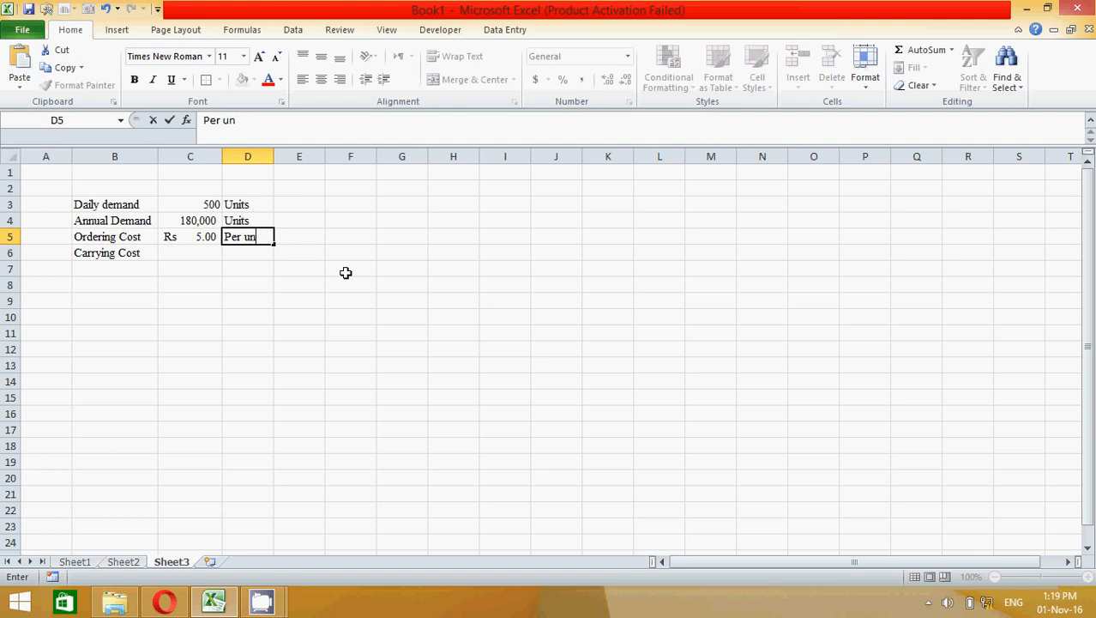
{"action": "key", "text": "Enter"}
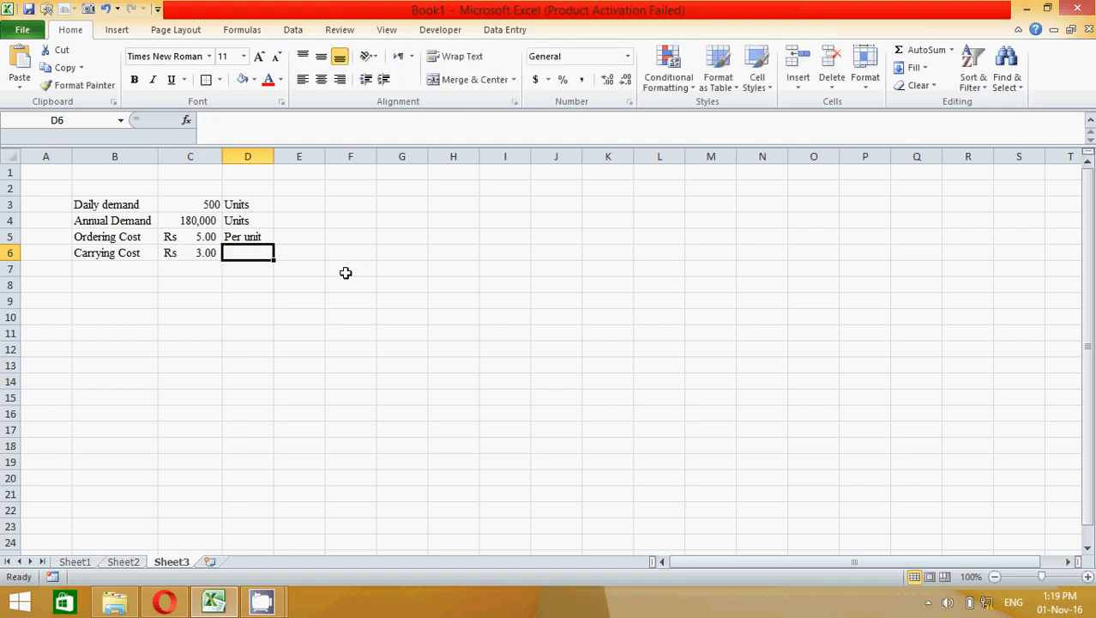
Label the carrying cost Per unit and start choosing a currency format for the costs.
{"action": "type", "text": "Per unit"}
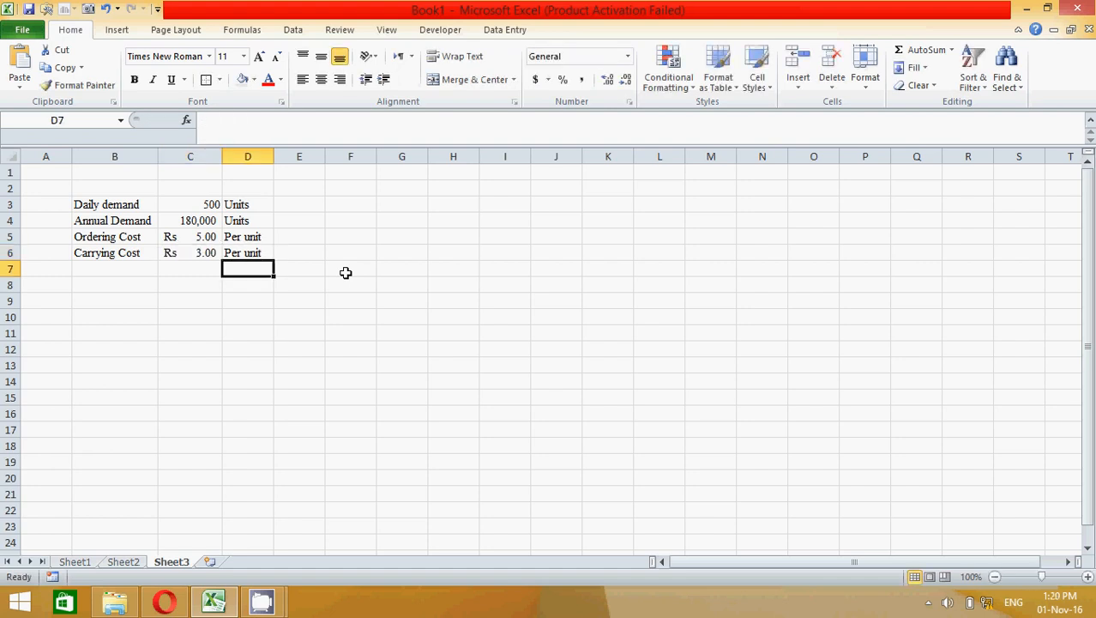
{"action": "left_click", "coordinate": [188, 236]}
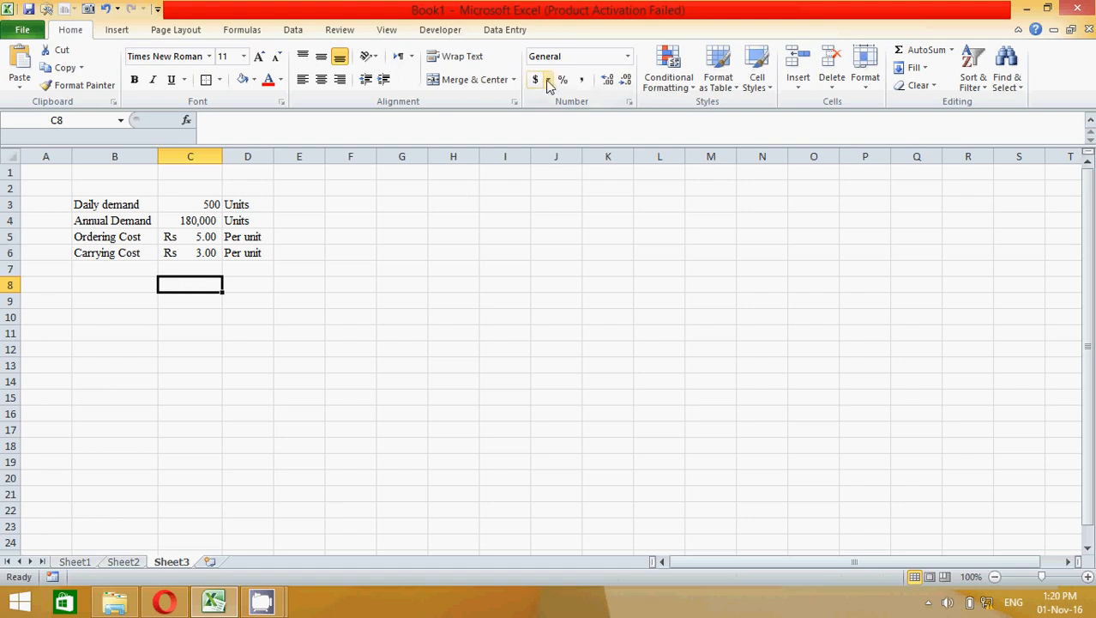
{"action": "left_click", "coordinate": [546, 79]}
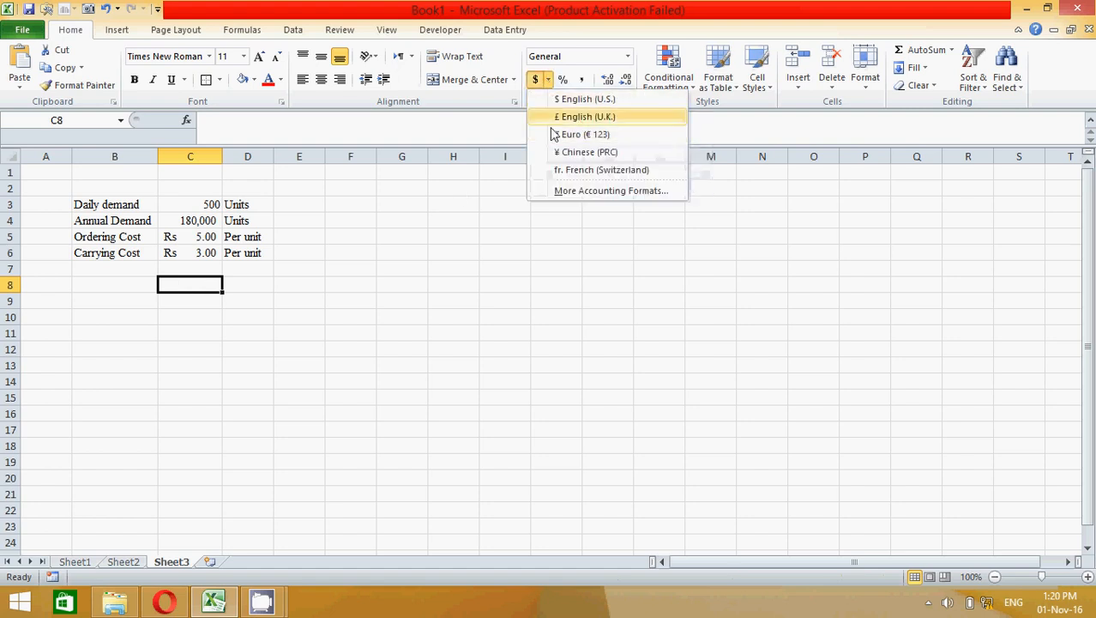
{"action": "mouse_move", "coordinate": [569, 195]}
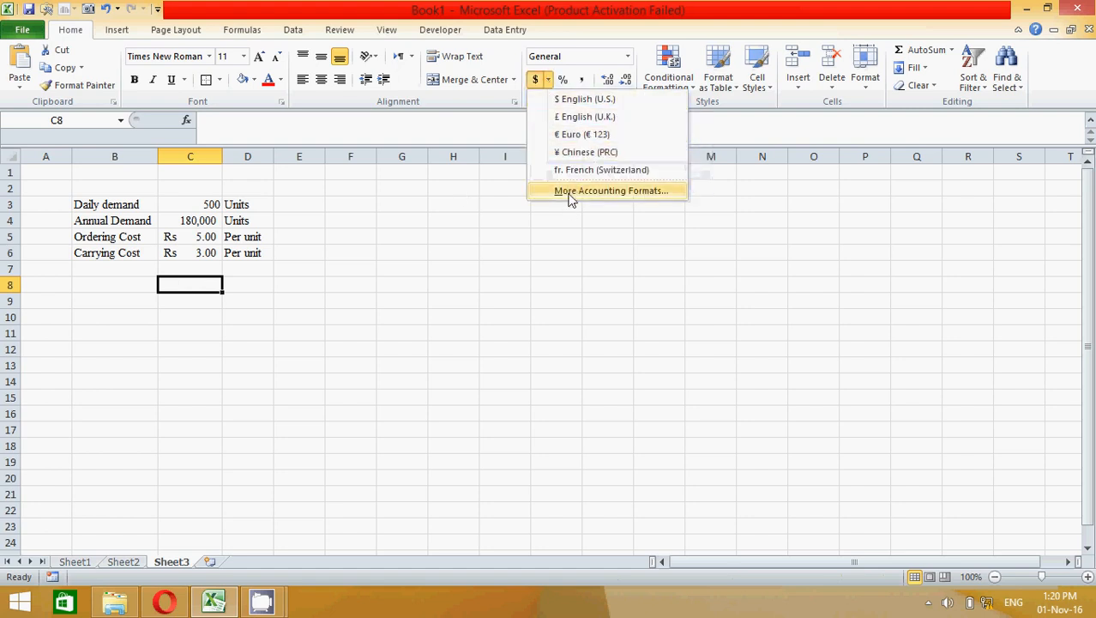
{"action": "left_click", "coordinate": [607, 189]}
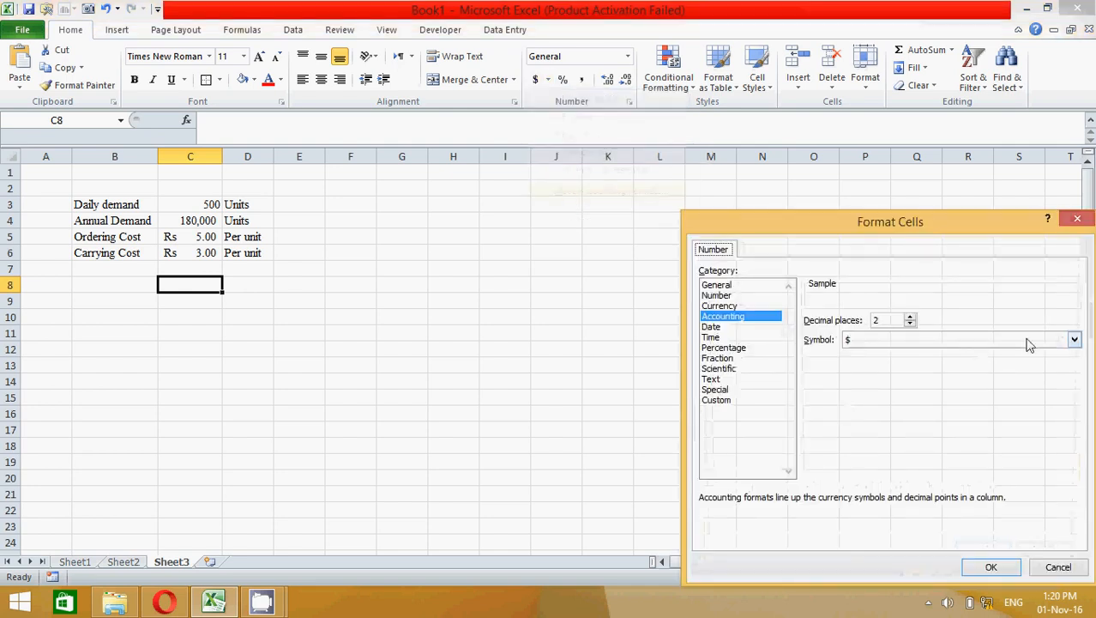
{"action": "left_click", "coordinate": [1074, 340]}
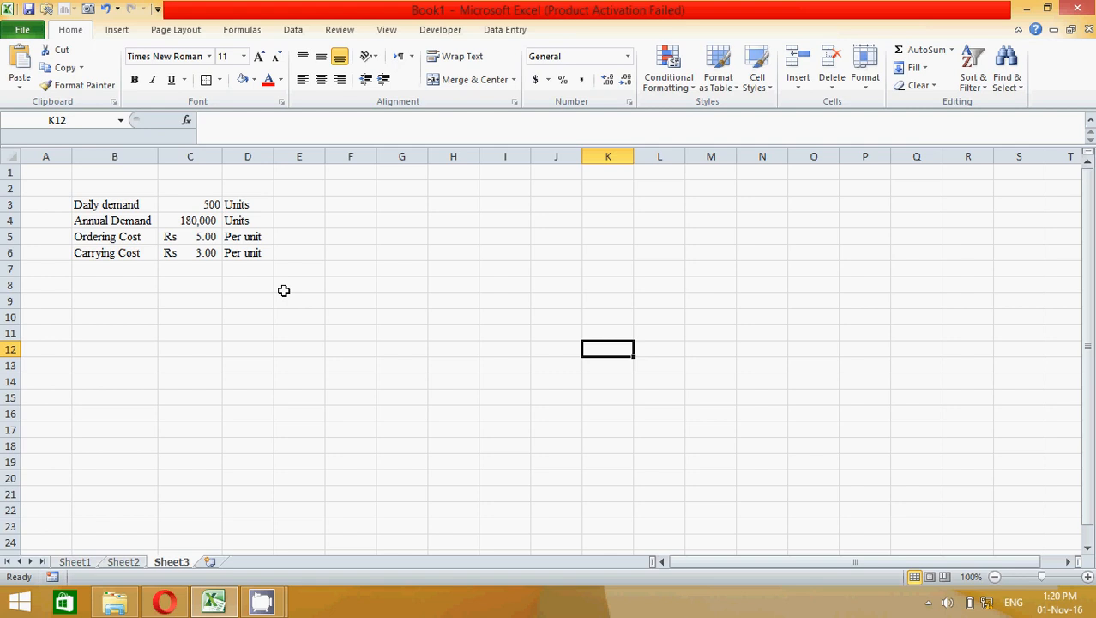
Add the label 'EOQ = Q* =' in cell B8 below the inputs.
{"action": "left_click", "coordinate": [113, 284]}
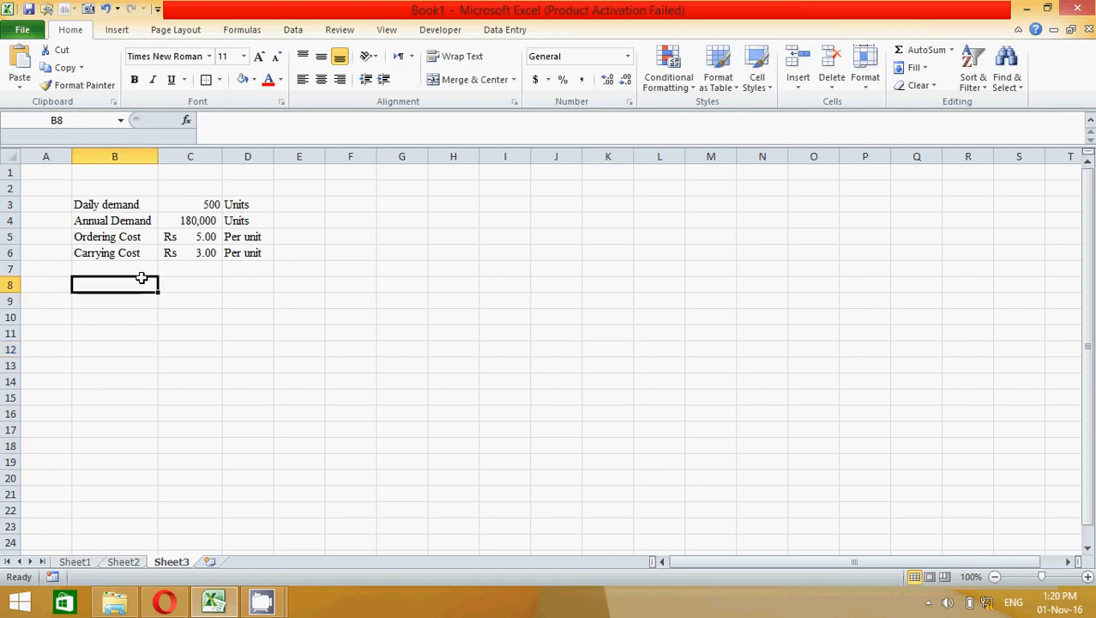
{"action": "type", "text": "EO"}
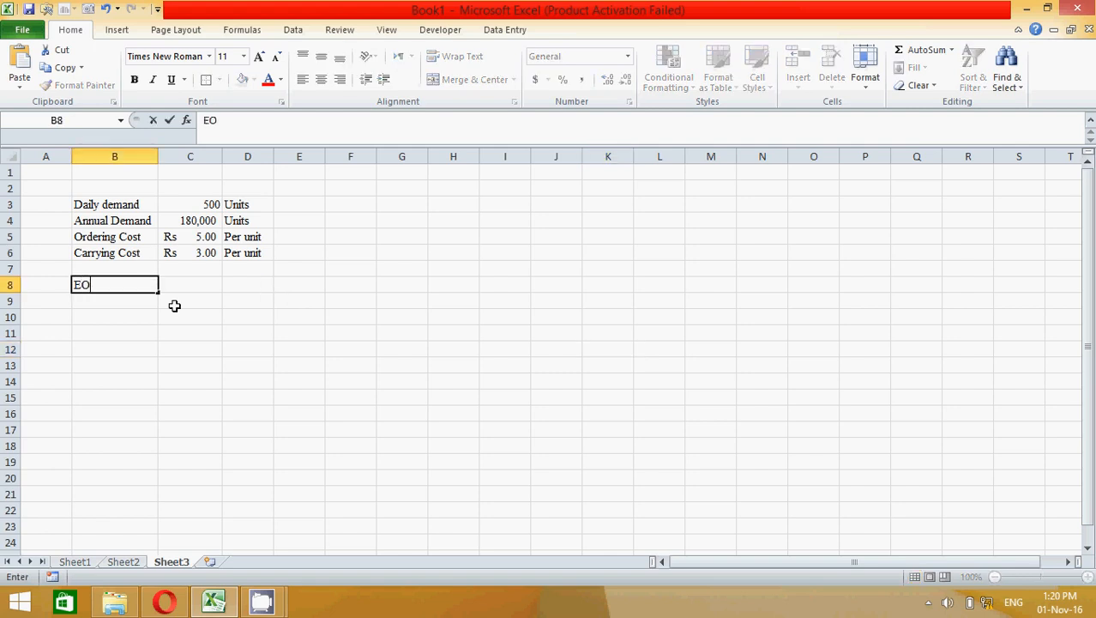
{"action": "type", "text": "Q ="}
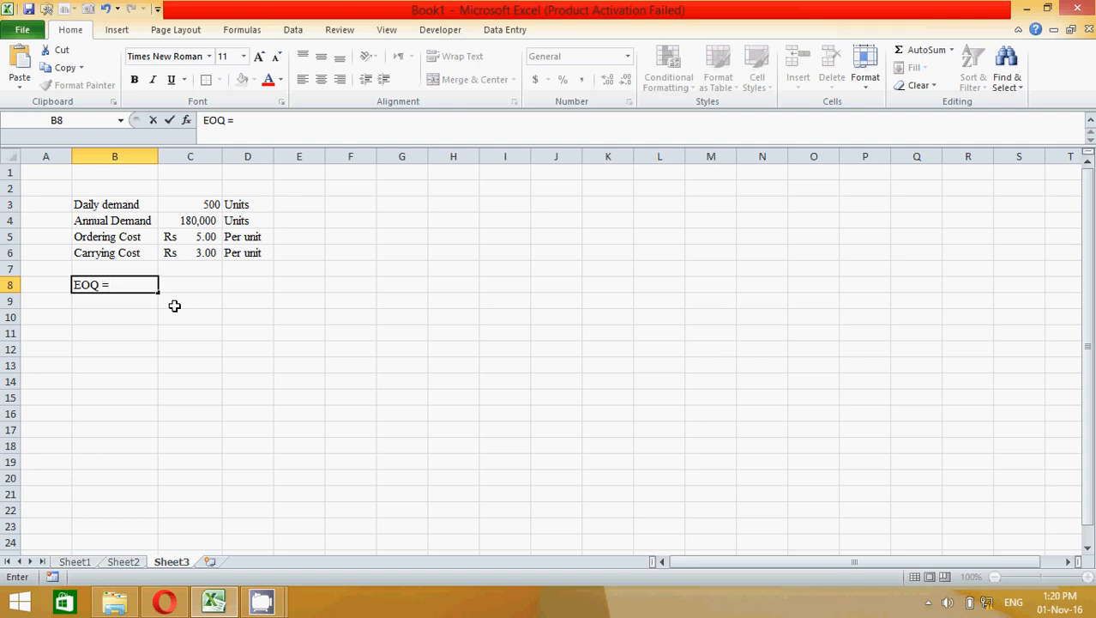
{"action": "type", "text": "Q"}
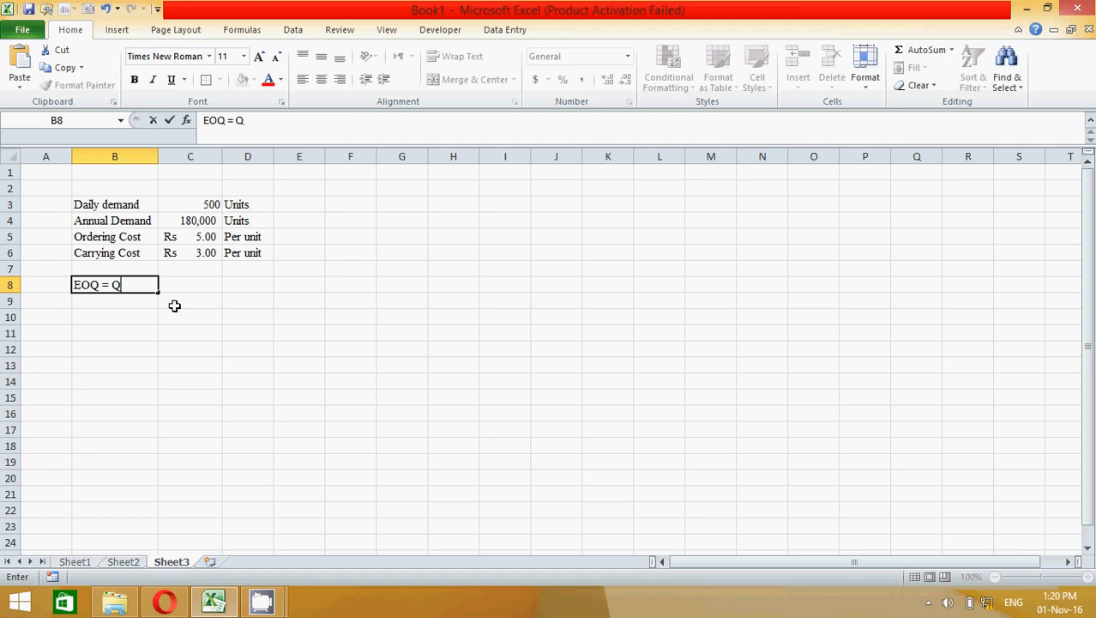
{"action": "type", "text": "*"}
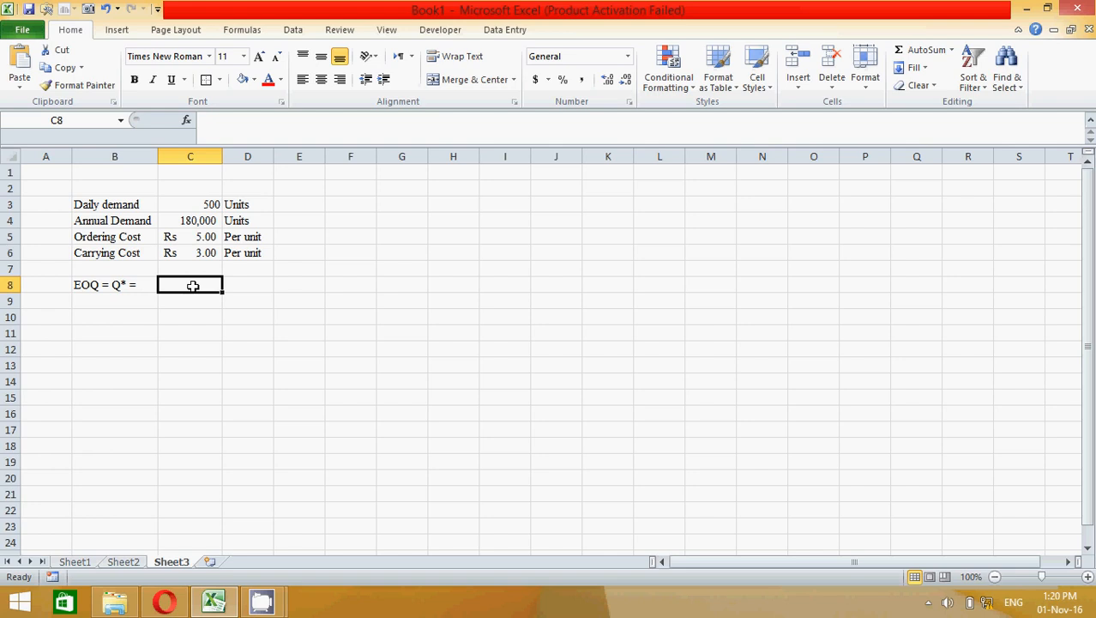
{"action": "mouse_move", "coordinate": [223, 250]}
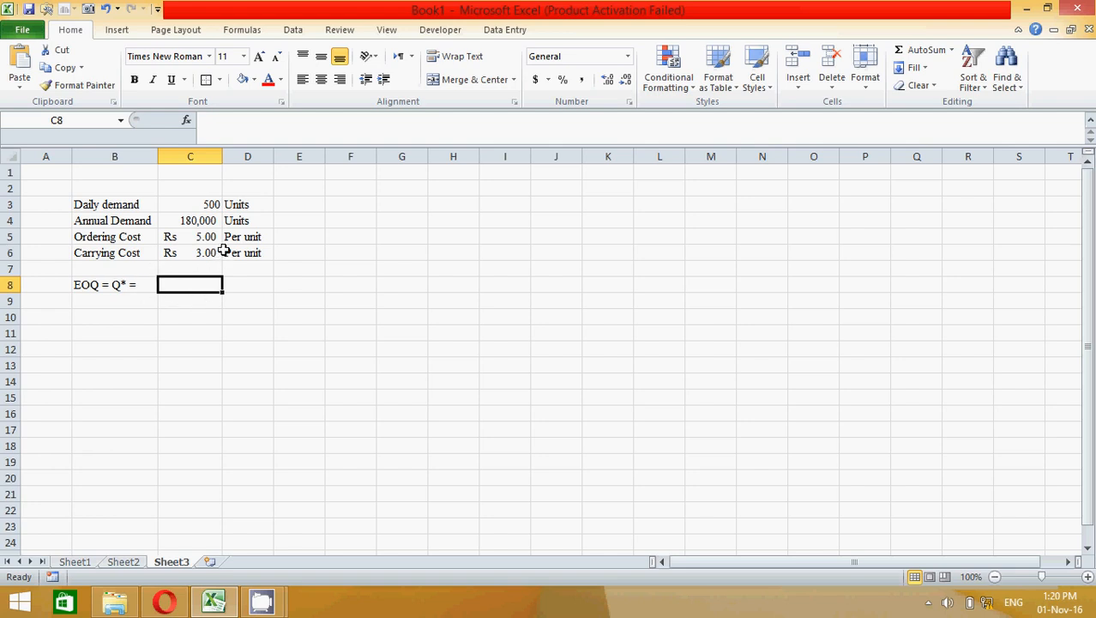
{"action": "mouse_move", "coordinate": [189, 318]}
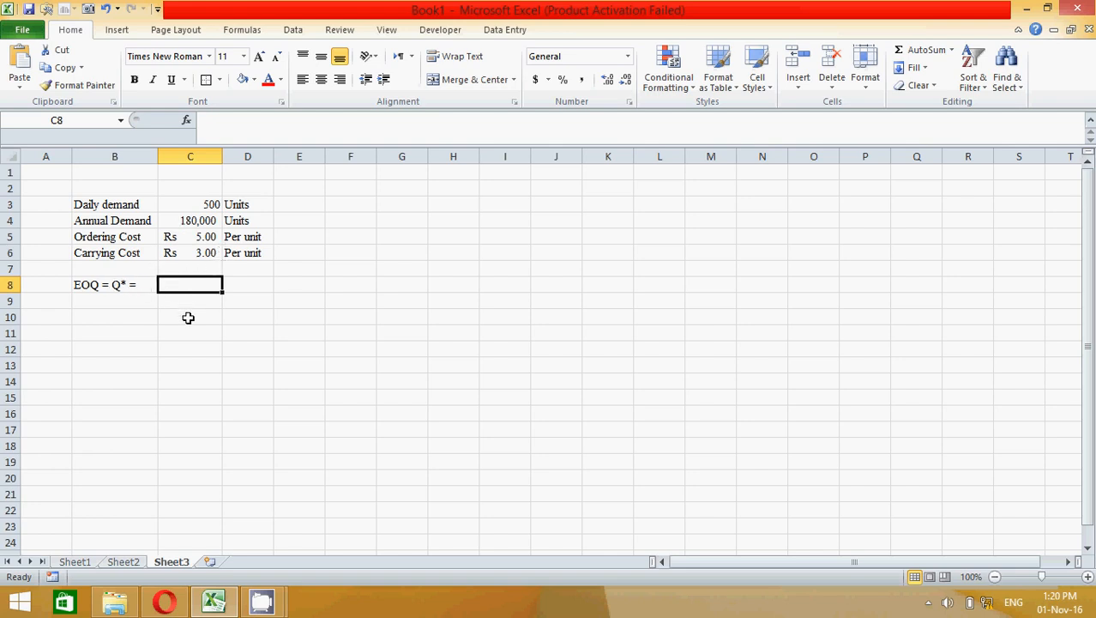
Begin the EOQ formula in C8 as =SQRT((2*C4*C5) referencing annual demand and ordering cost.
{"action": "type", "text": "="}
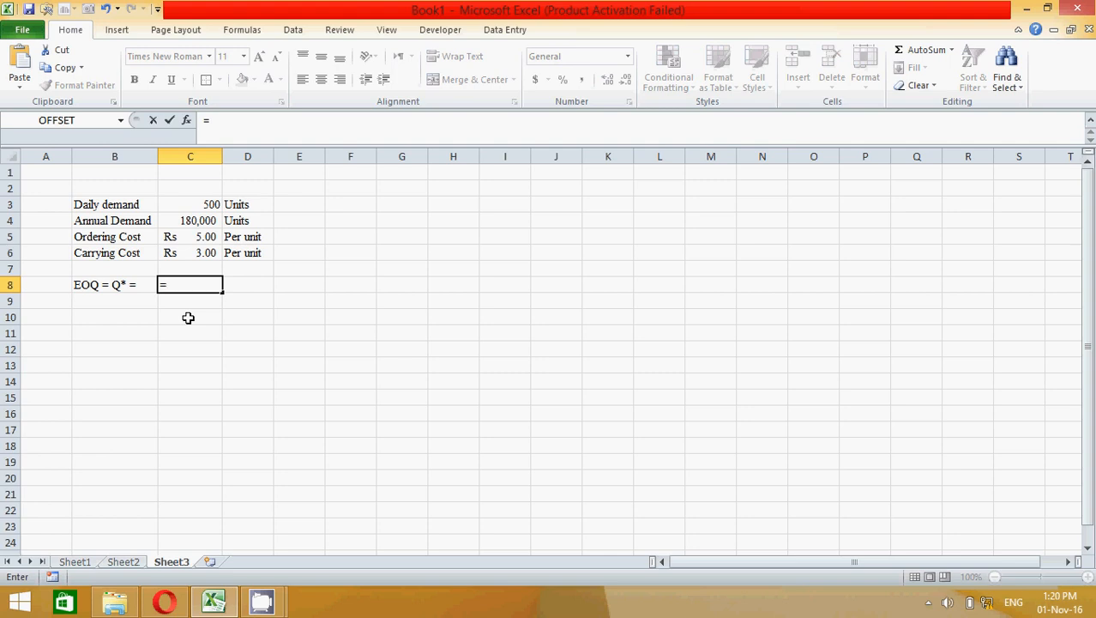
{"action": "type", "text": "=sq"}
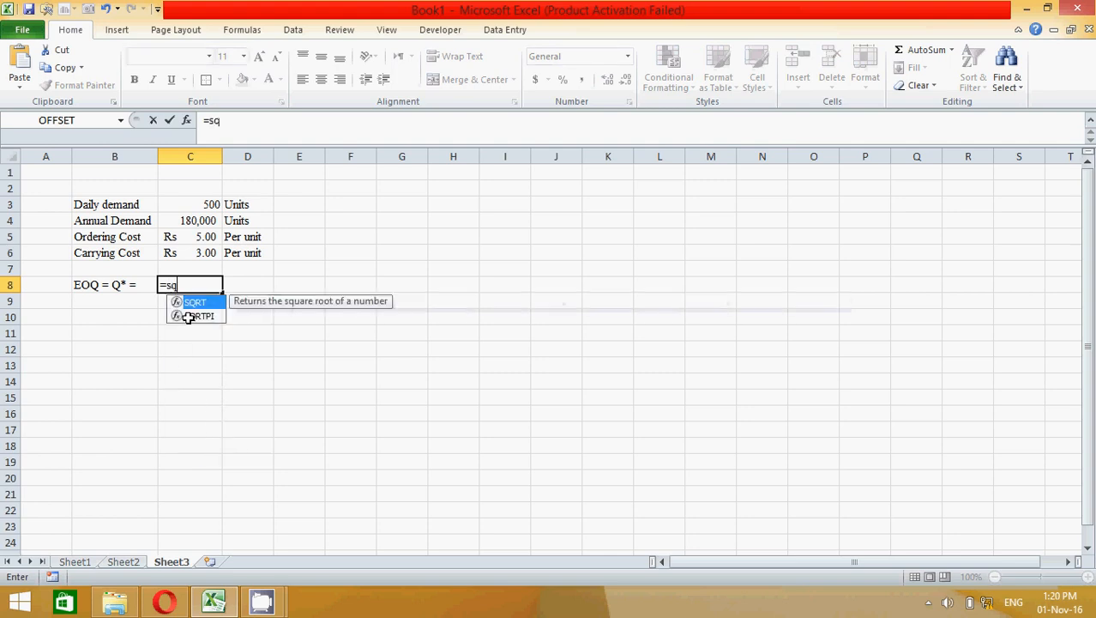
{"action": "type", "text": "rt"}
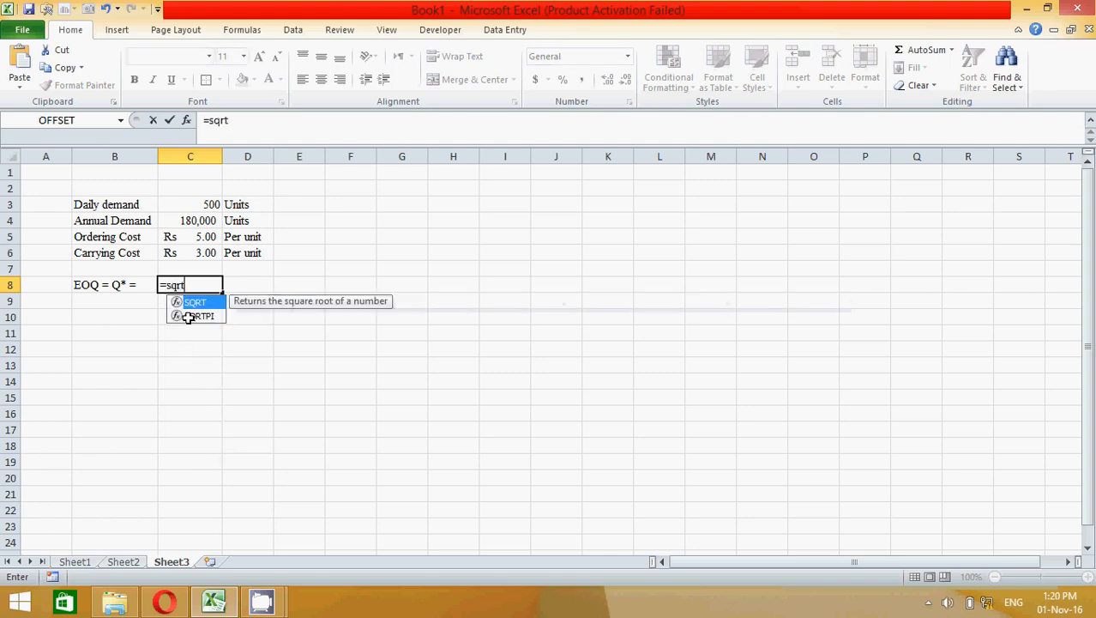
{"action": "mouse_move", "coordinate": [199, 305]}
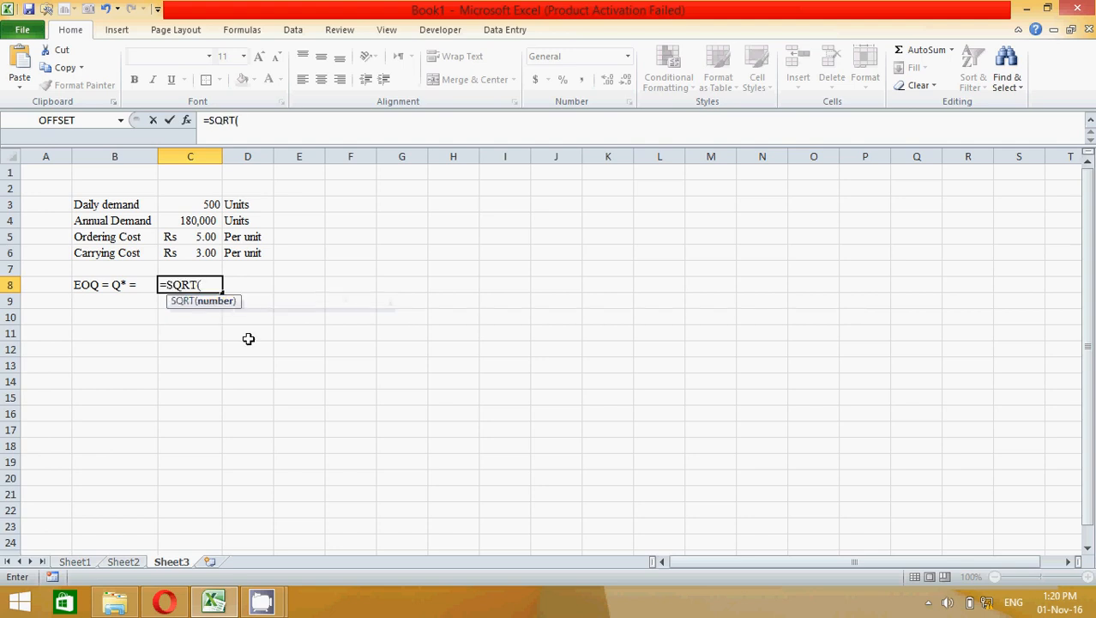
{"action": "mouse_move", "coordinate": [307, 285]}
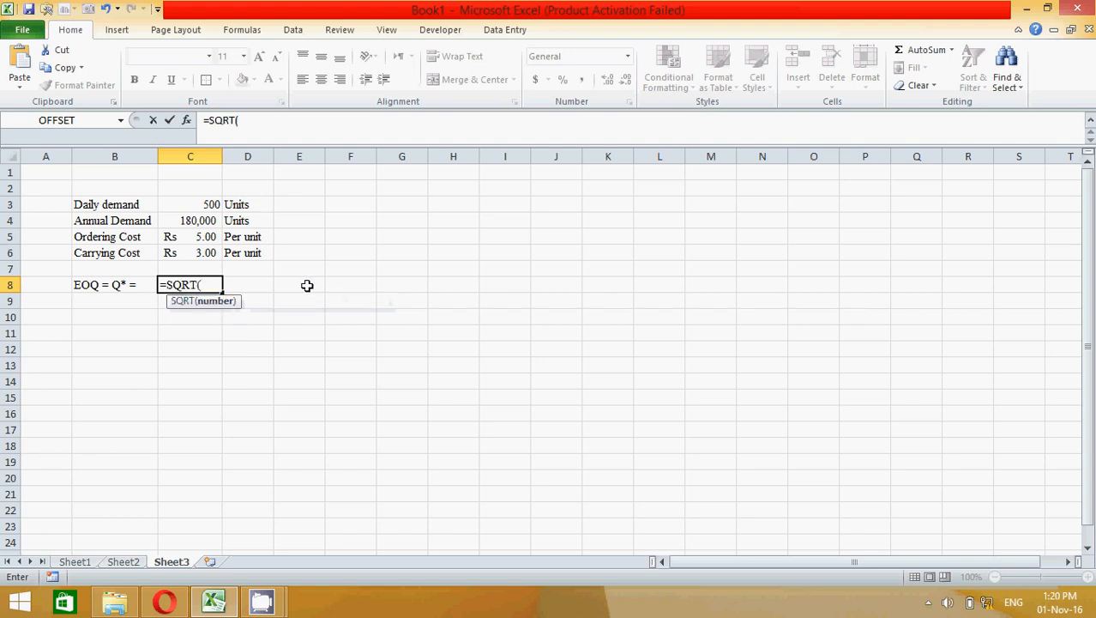
{"action": "type", "text": "2"}
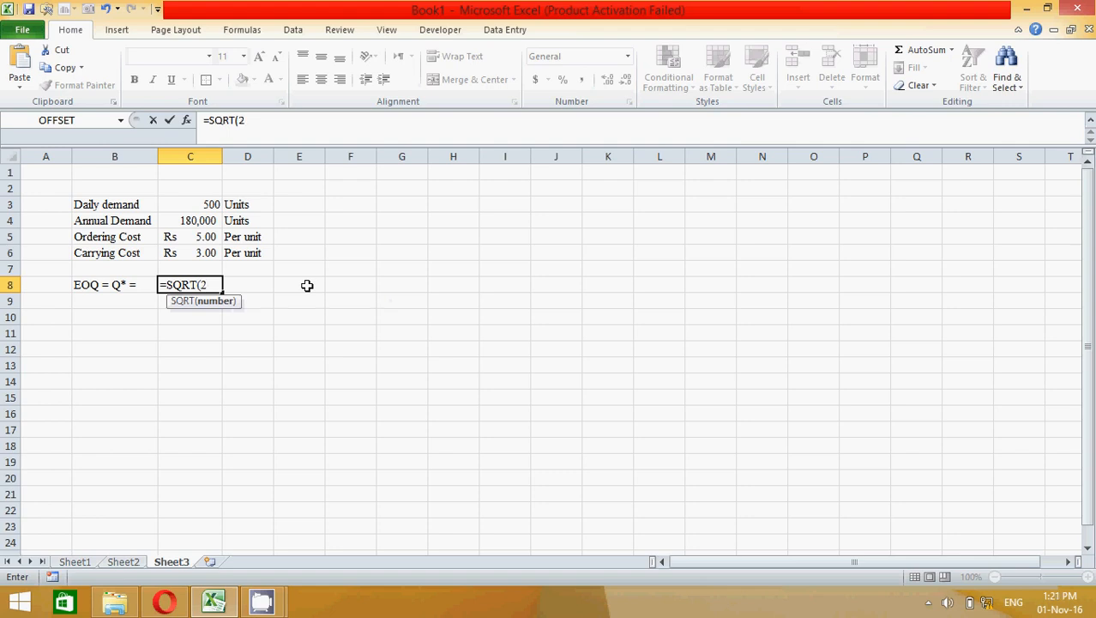
{"action": "type", "text": "*"}
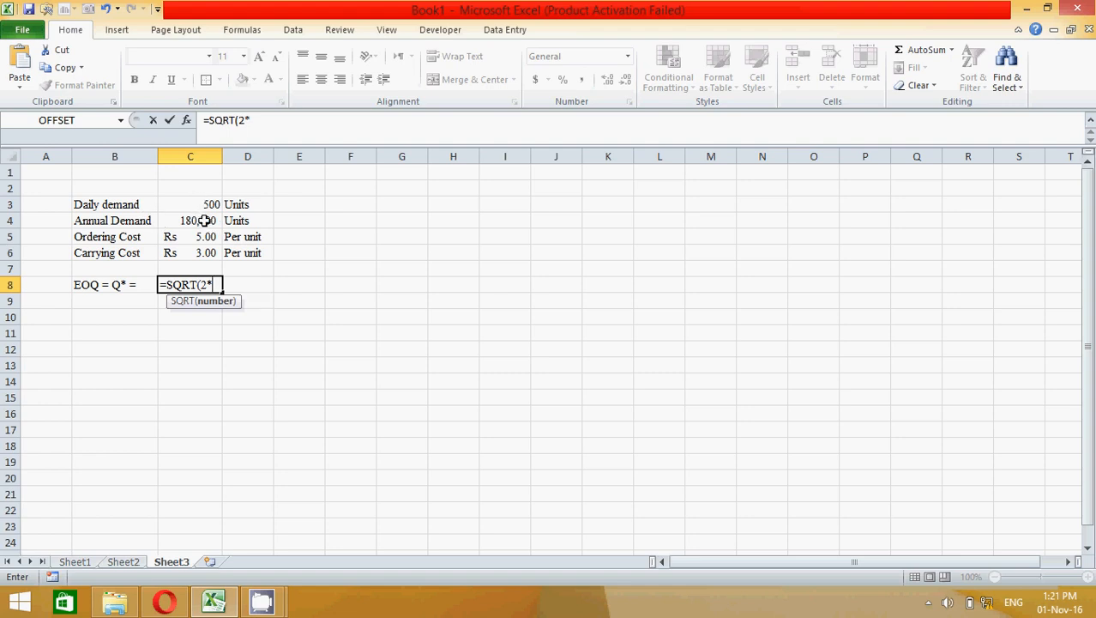
{"action": "left_click", "coordinate": [188, 220]}
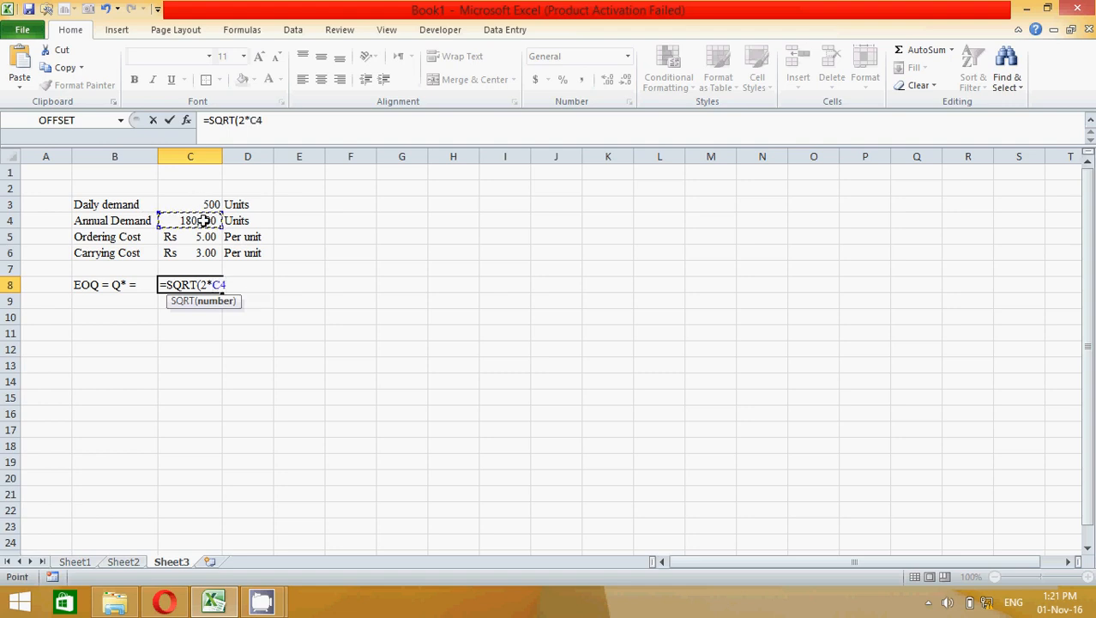
{"action": "type", "text": "*"}
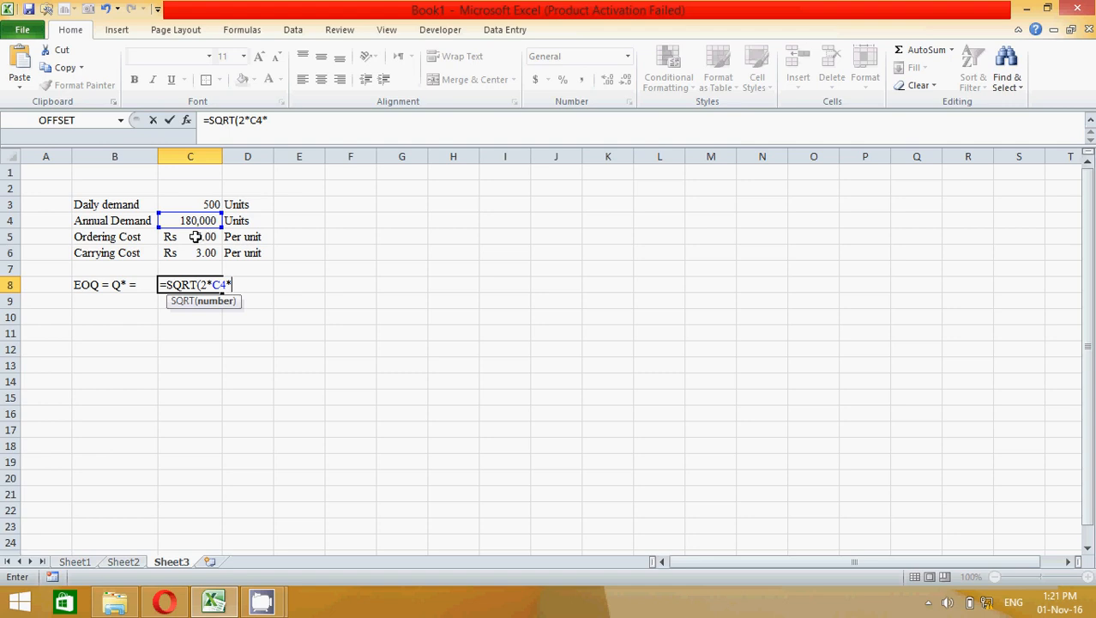
{"action": "left_click", "coordinate": [189, 237]}
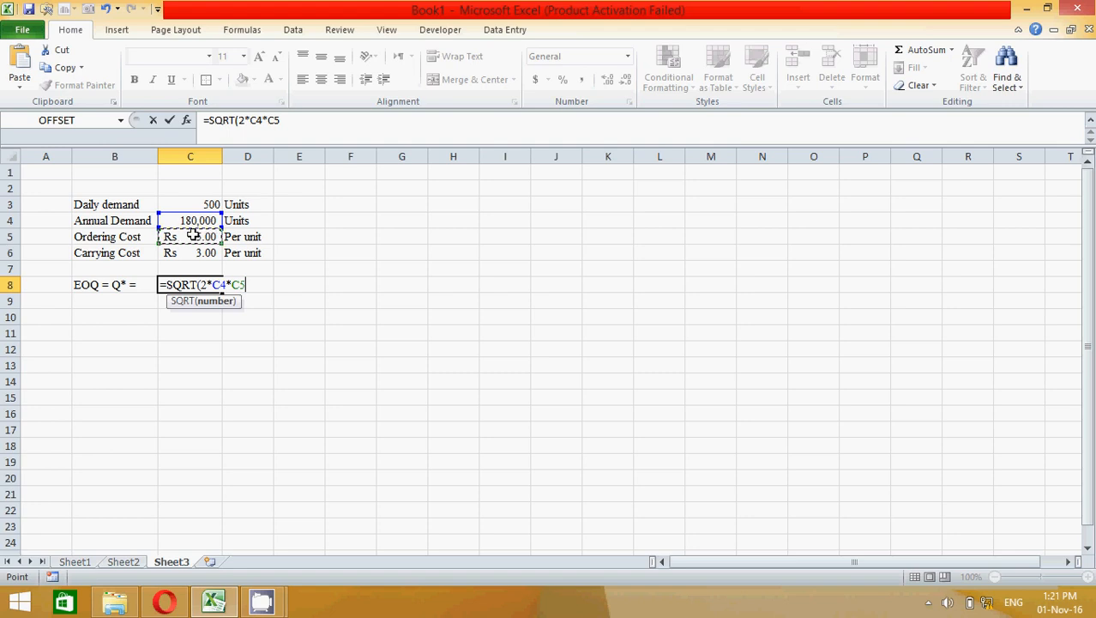
{"action": "type", "text": ")"}
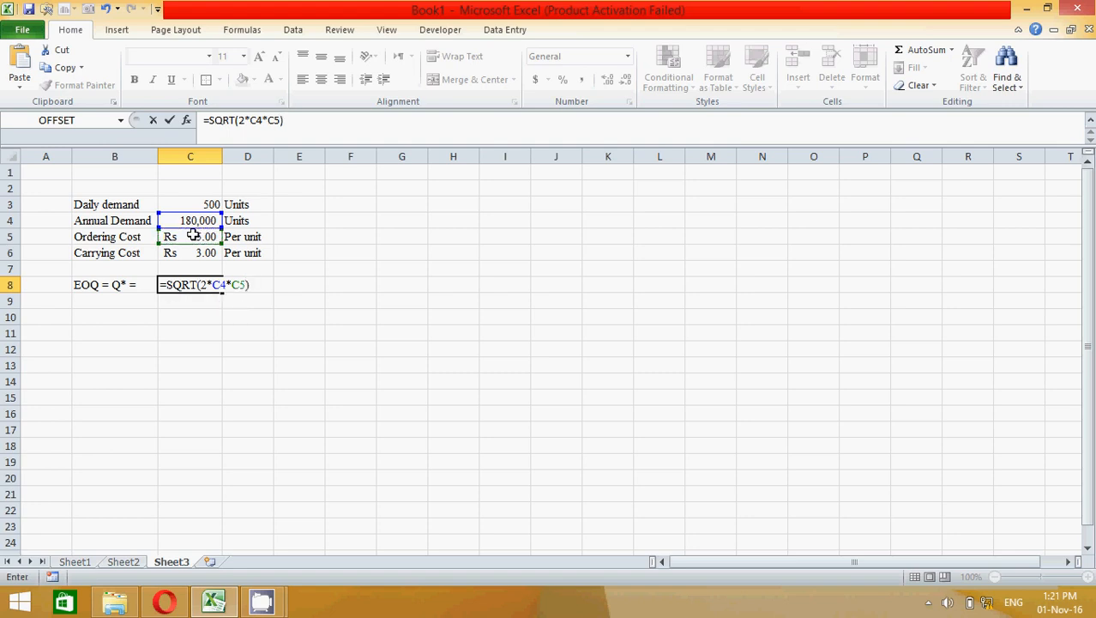
Divide by carrying cost C6, balance the brackets and confirm, giving 774.596669.
{"action": "type", "text": "/"}
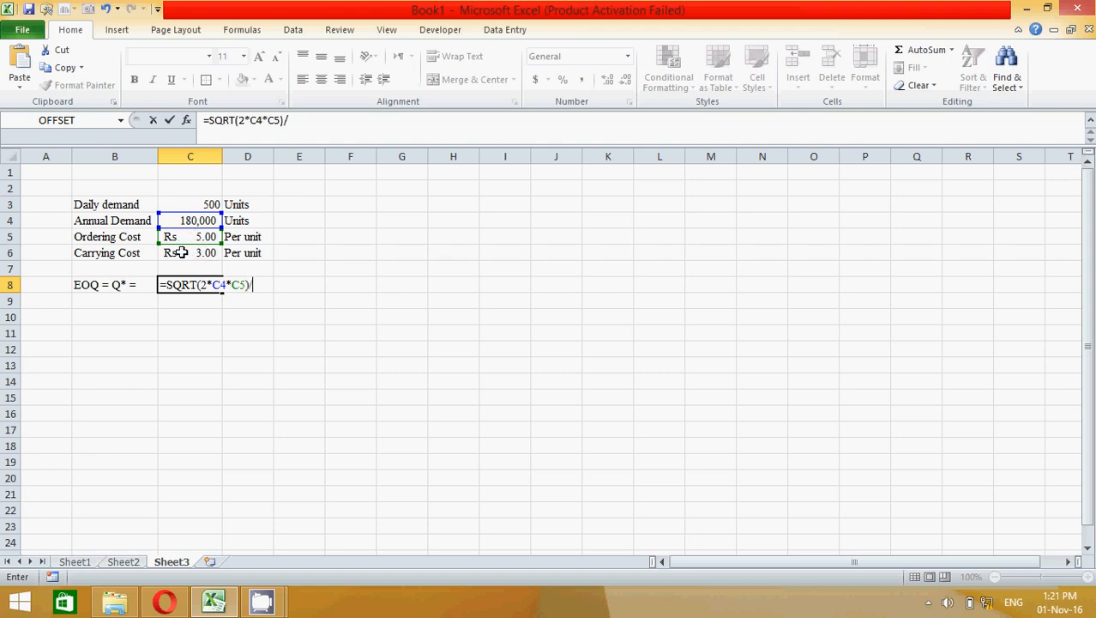
{"action": "left_click", "coordinate": [188, 252]}
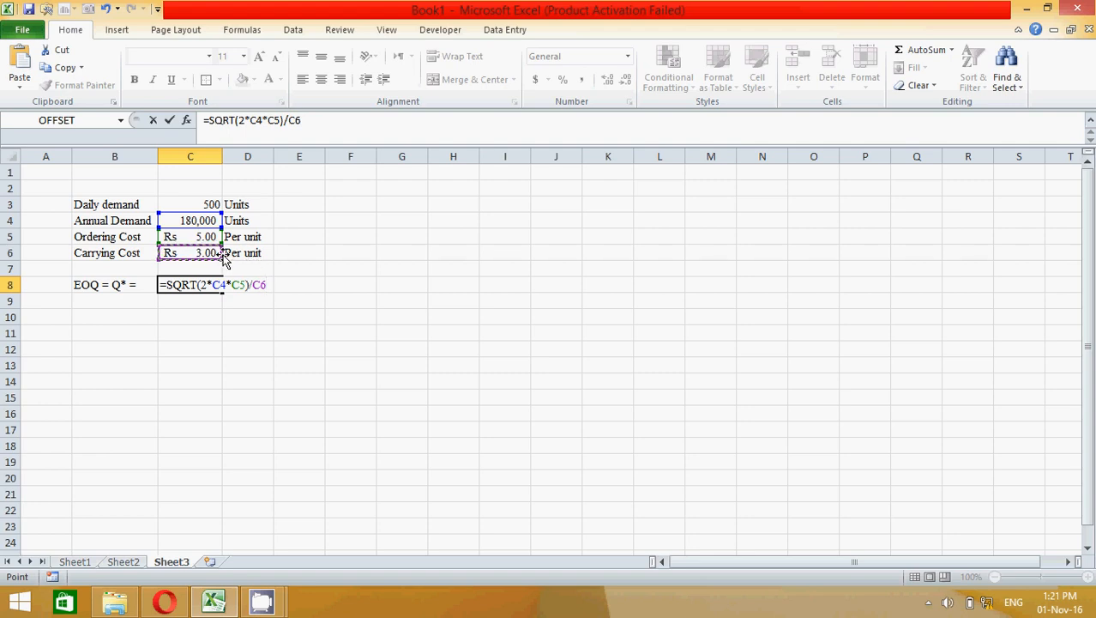
{"action": "type", "text": ")"}
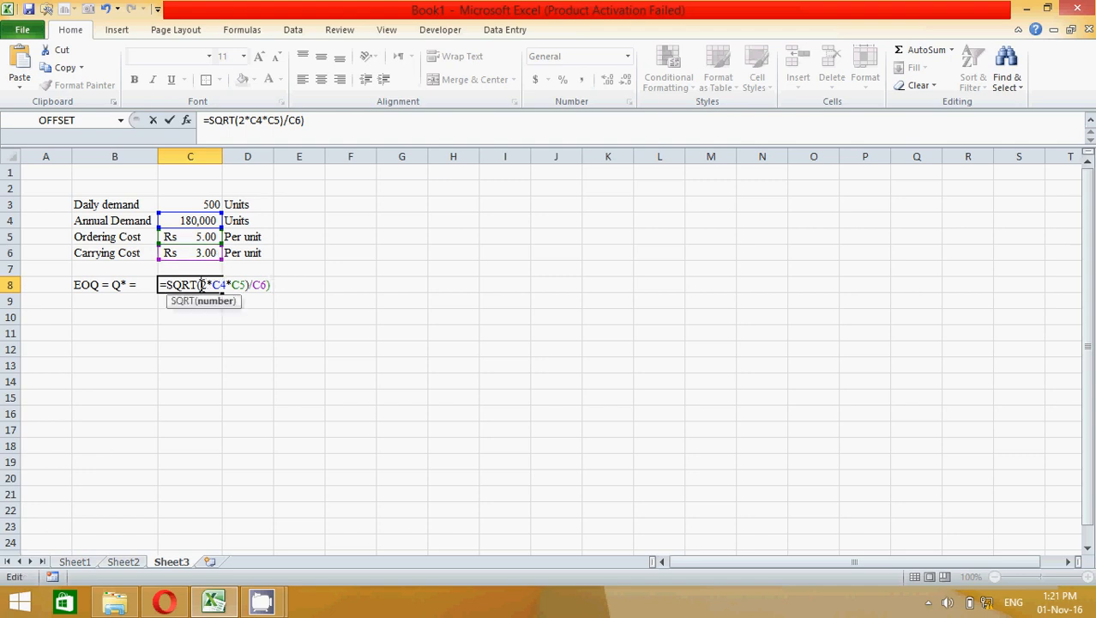
{"action": "type", "text": "("}
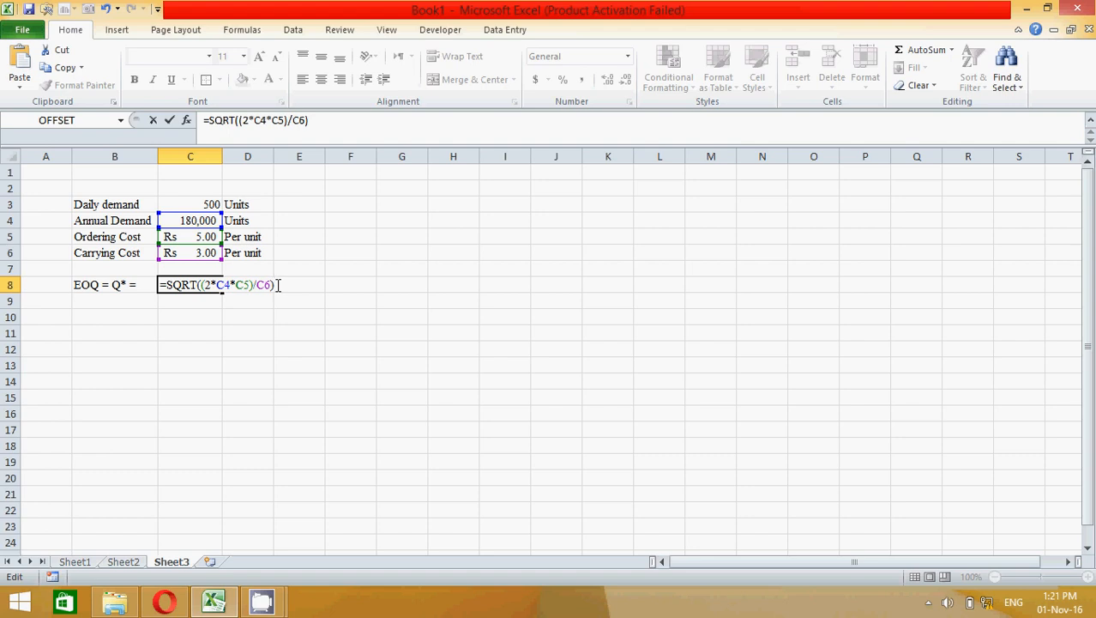
{"action": "key", "text": "Enter"}
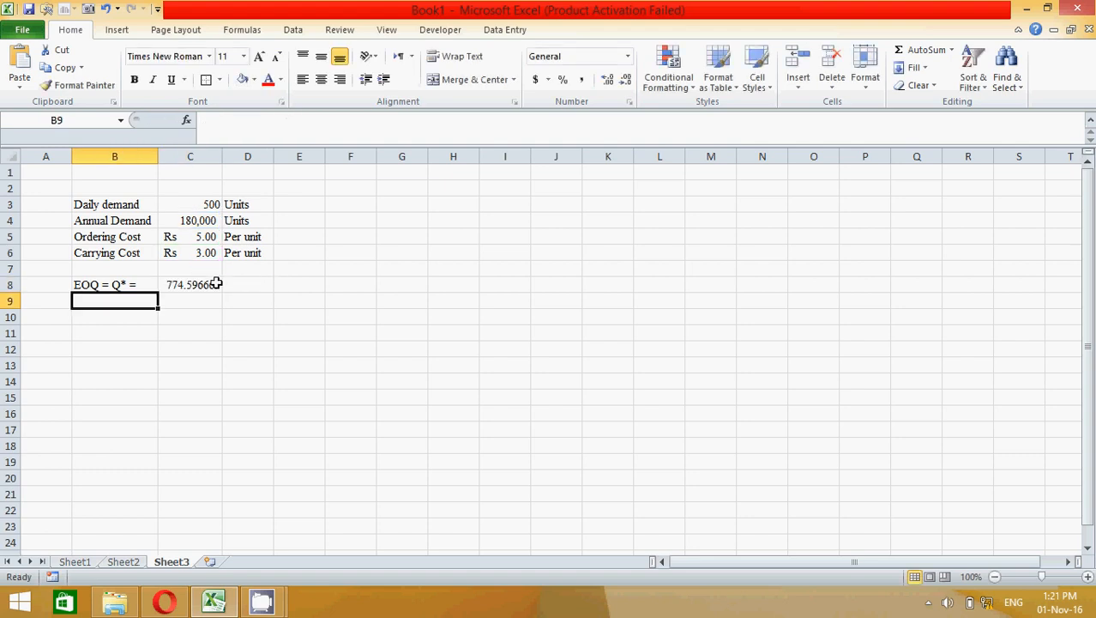
Check the EOQ formula in C8 and add a Units label in D8 beside it.
{"action": "left_click", "coordinate": [188, 285]}
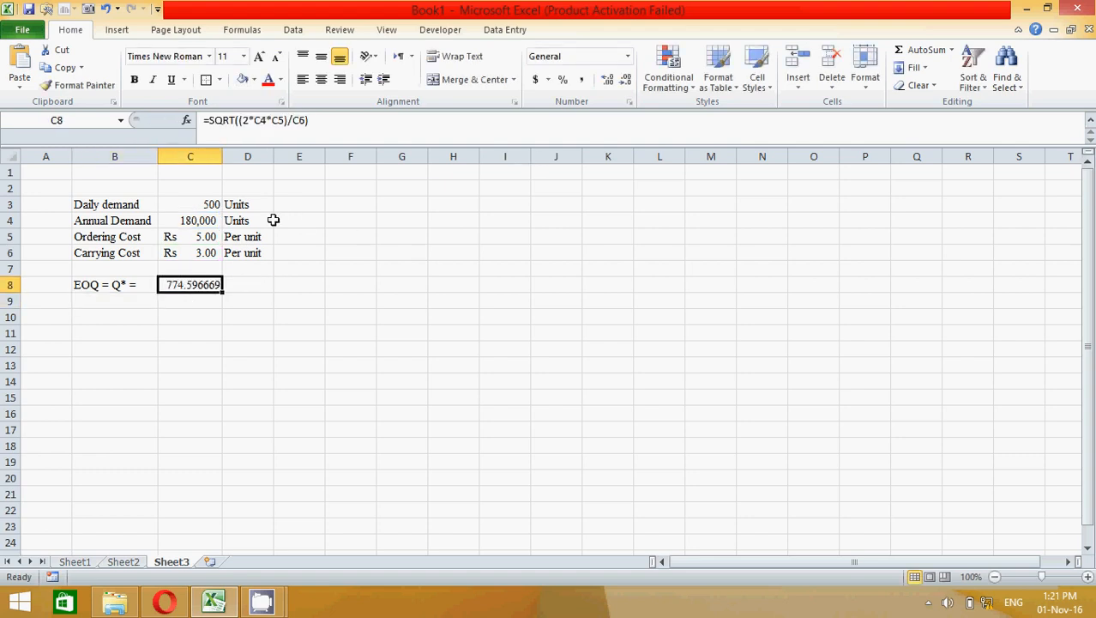
{"action": "mouse_move", "coordinate": [249, 285]}
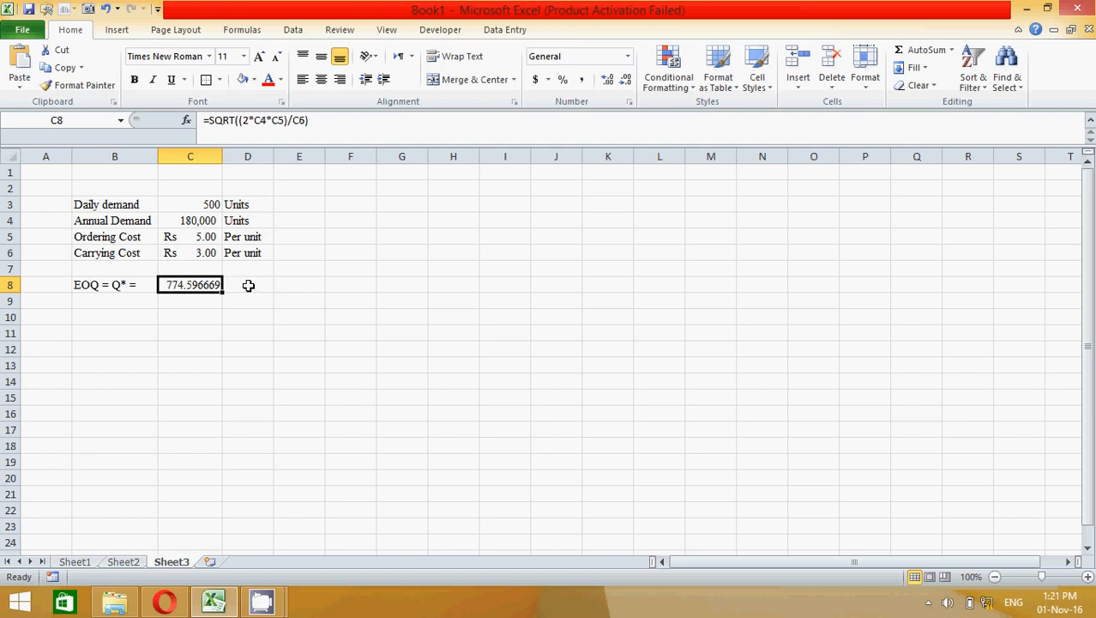
{"action": "left_click", "coordinate": [247, 285]}
{"action": "type", "text": "Units"}
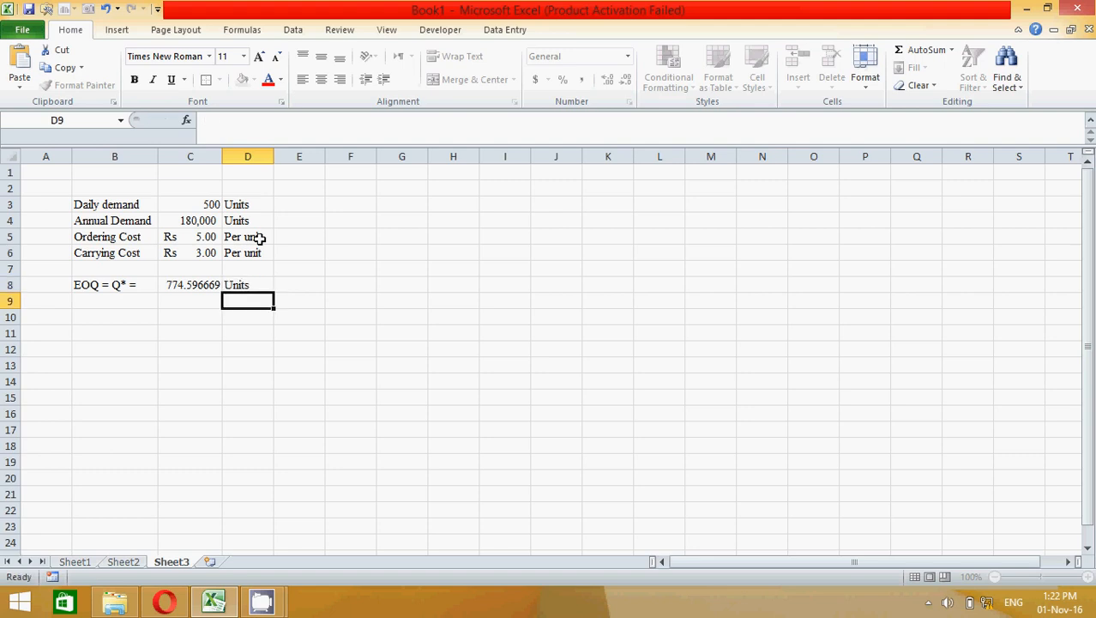
Remove the decimals from the EOQ result so it displays as 775 Units.
{"action": "left_click", "coordinate": [189, 285]}
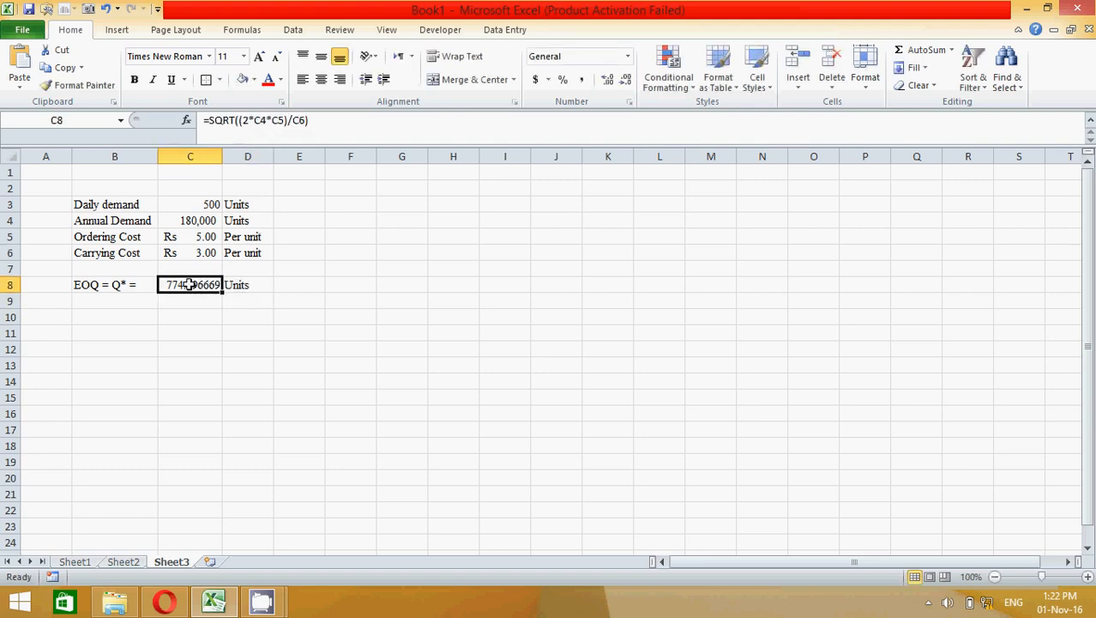
{"action": "mouse_move", "coordinate": [410, 300]}
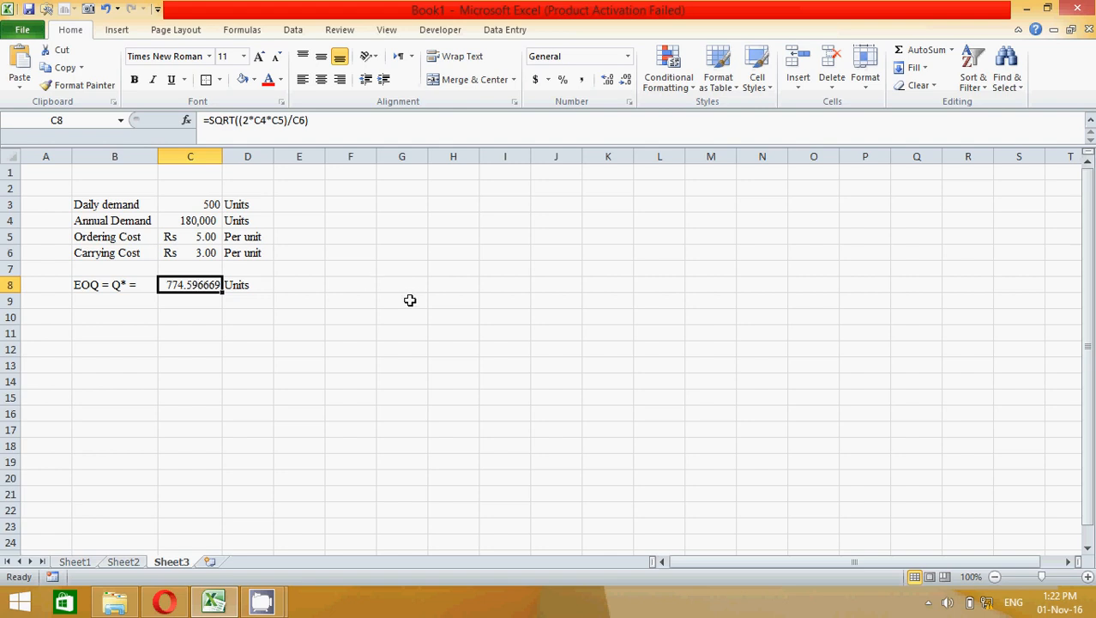
{"action": "left_click", "coordinate": [624, 79]}
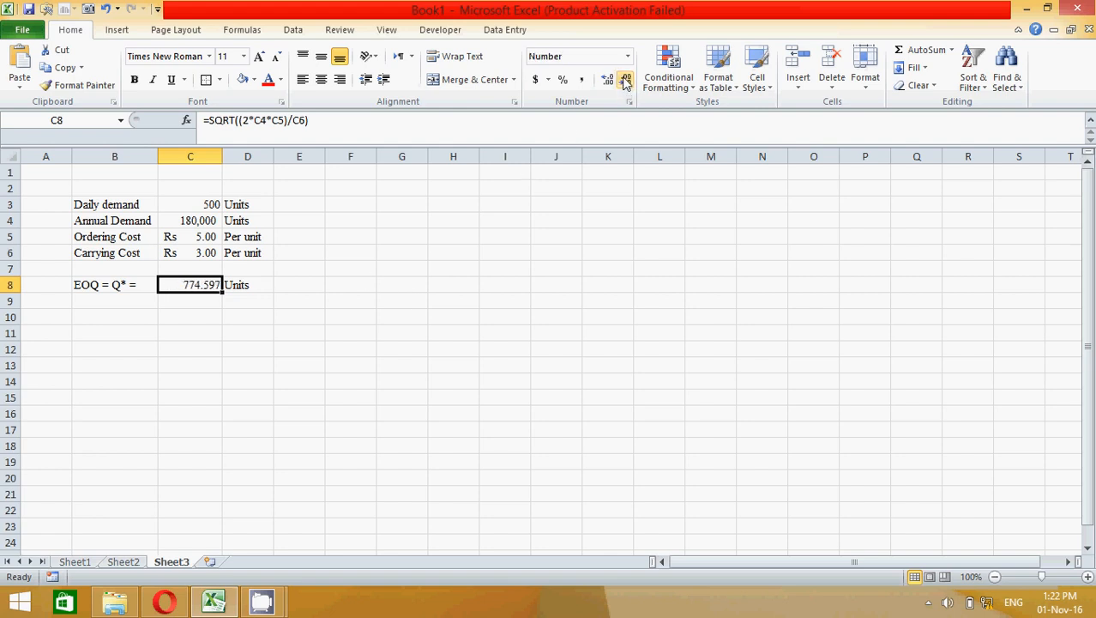
{"action": "left_click", "coordinate": [623, 80]}
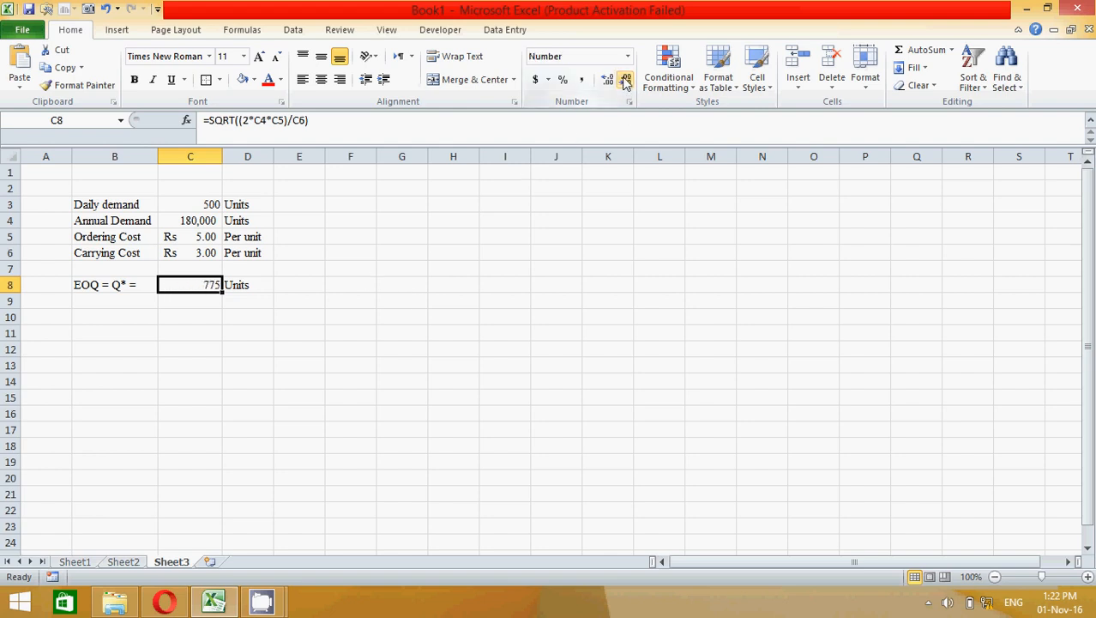
{"action": "left_click", "coordinate": [189, 332]}
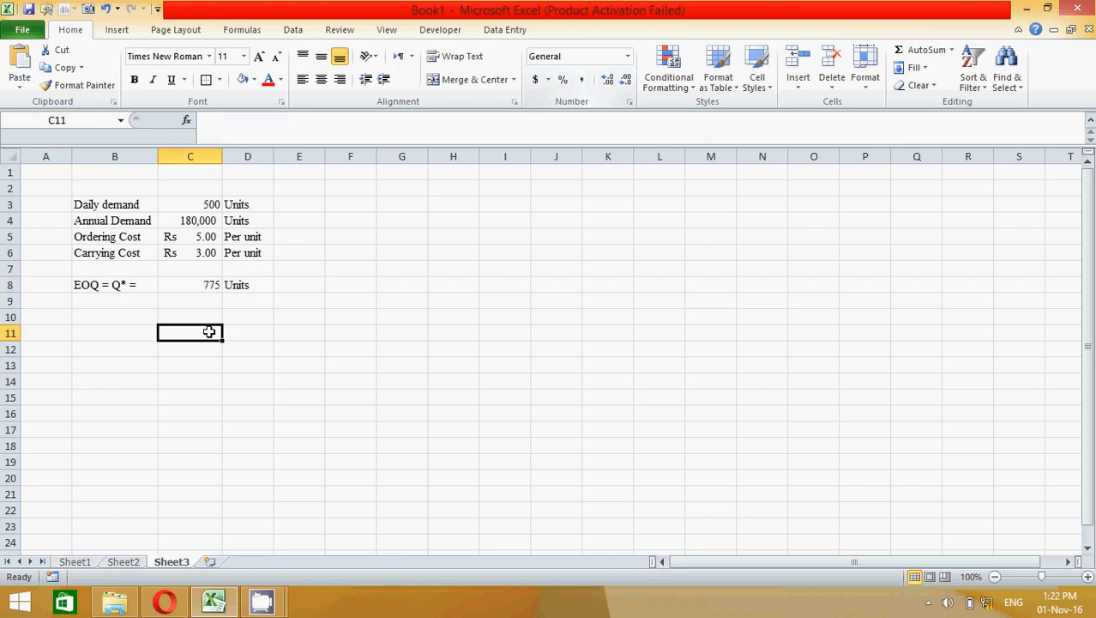
{"action": "left_click", "coordinate": [189, 300]}
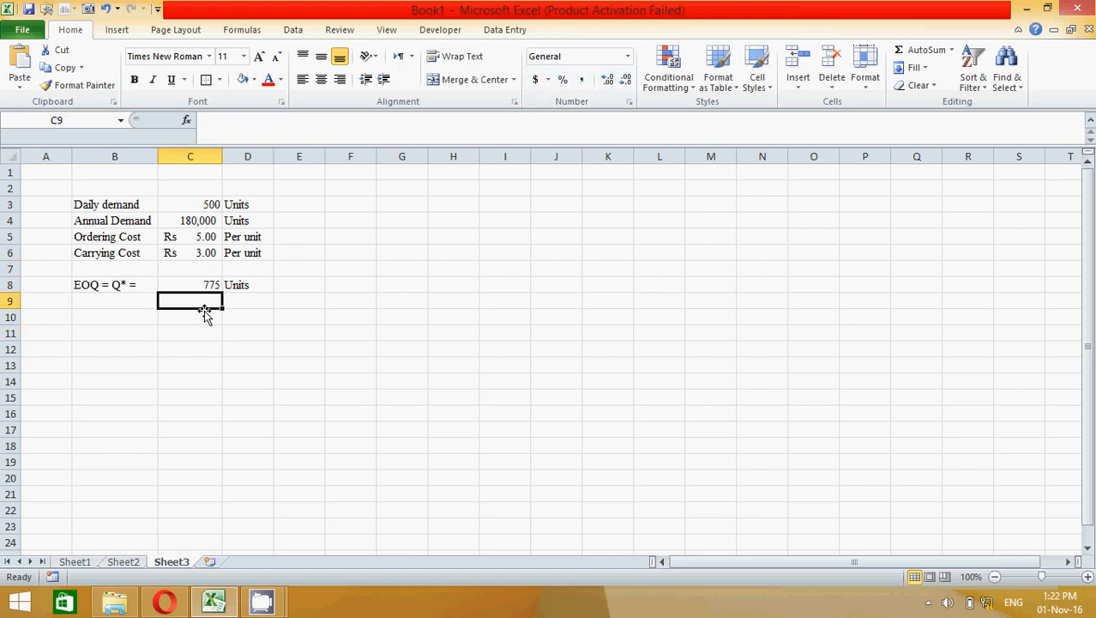
{"action": "left_click", "coordinate": [113, 285]}
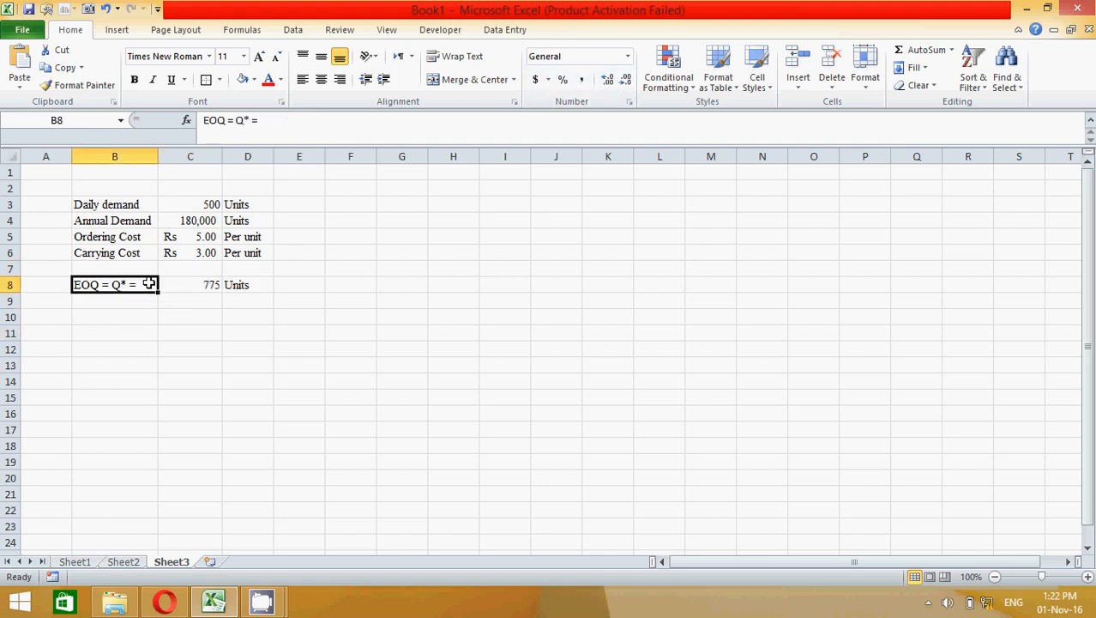
{"action": "left_click", "coordinate": [189, 349]}
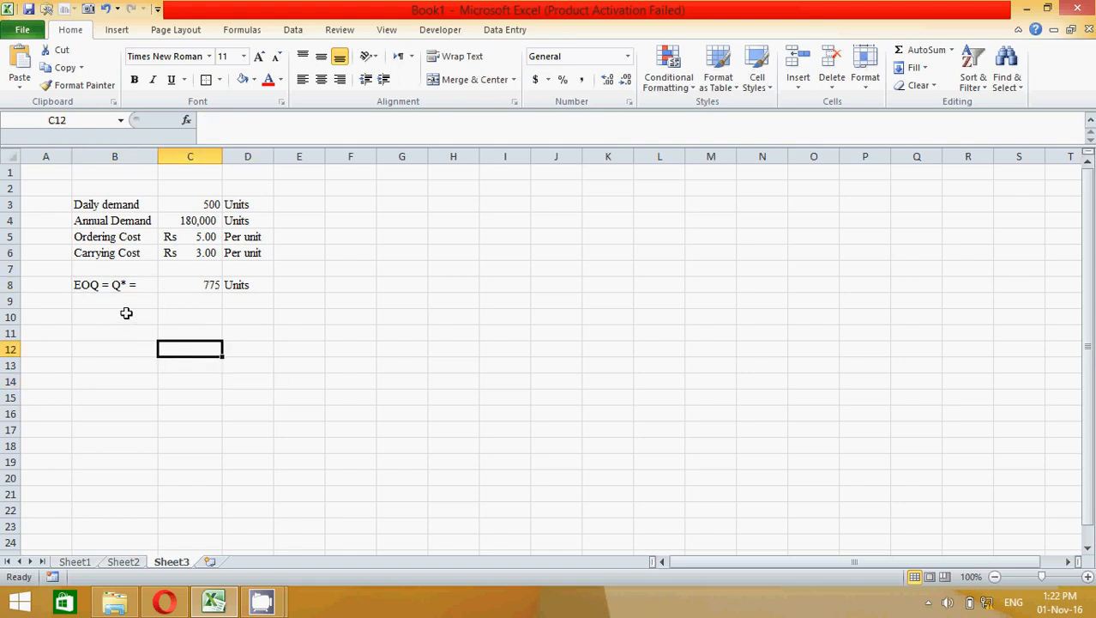
{"action": "left_click", "coordinate": [113, 316]}
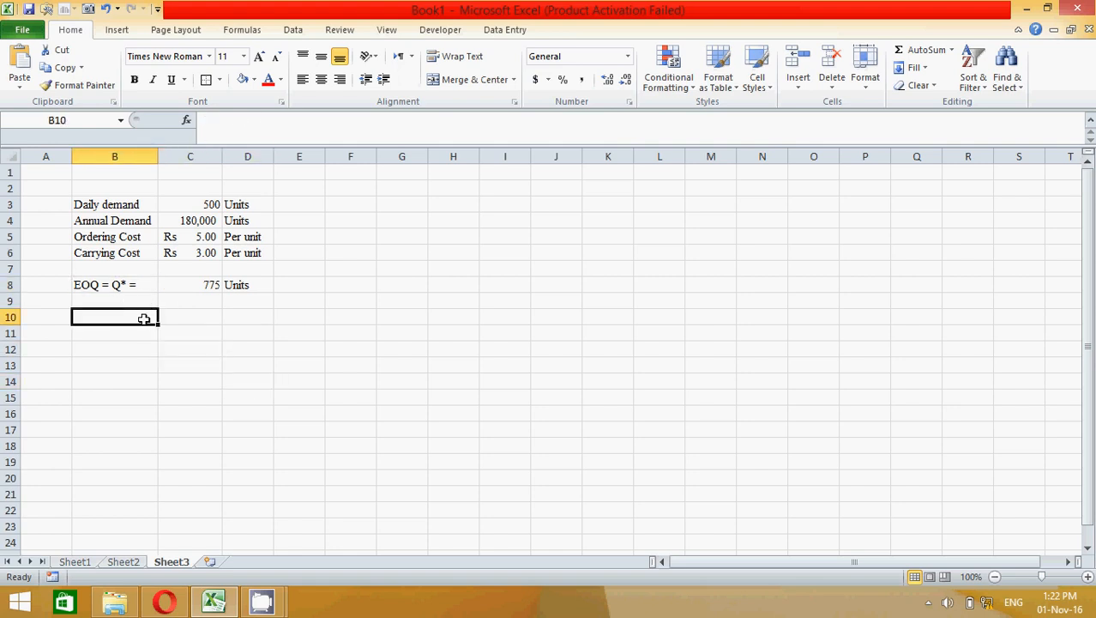
{"action": "mouse_move", "coordinate": [204, 295]}
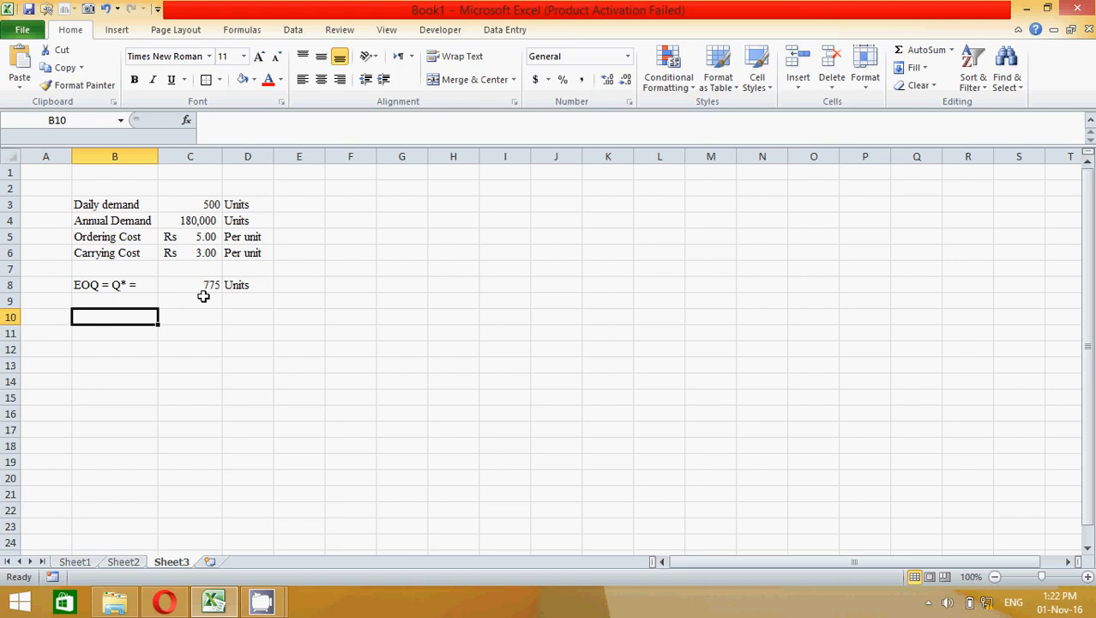
{"action": "left_click", "coordinate": [189, 284]}
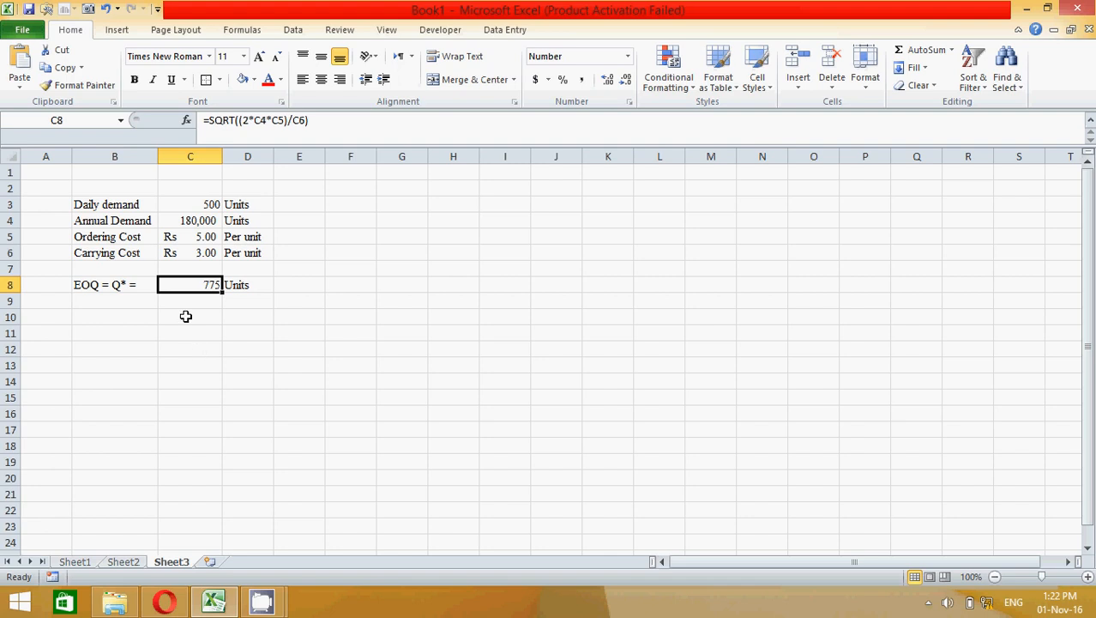
{"action": "left_click", "coordinate": [189, 315]}
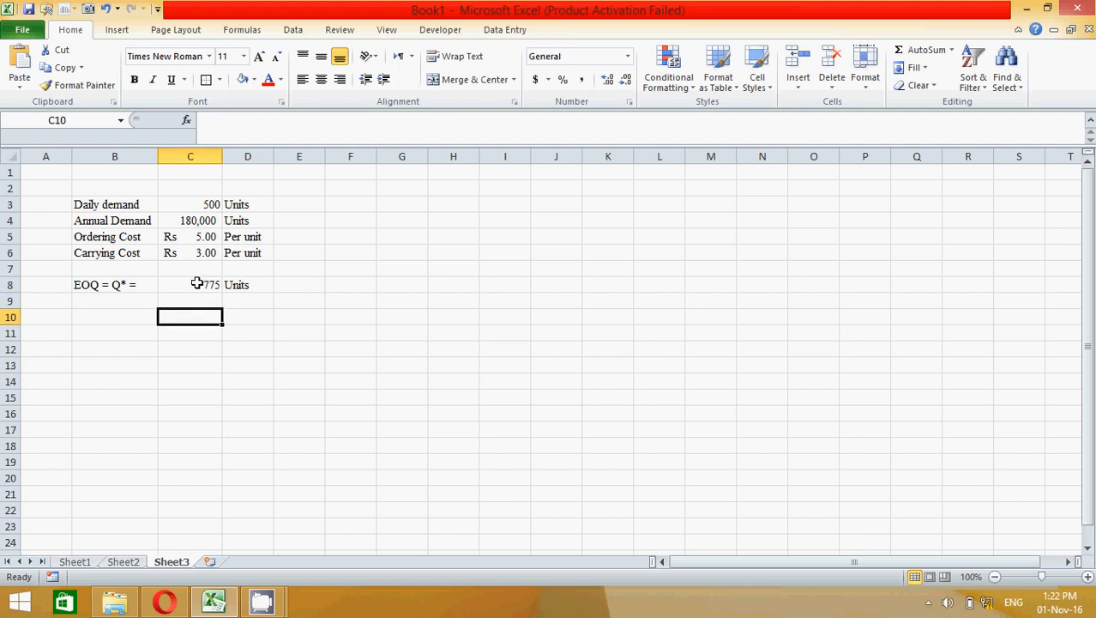
{"action": "mouse_move", "coordinate": [209, 297]}
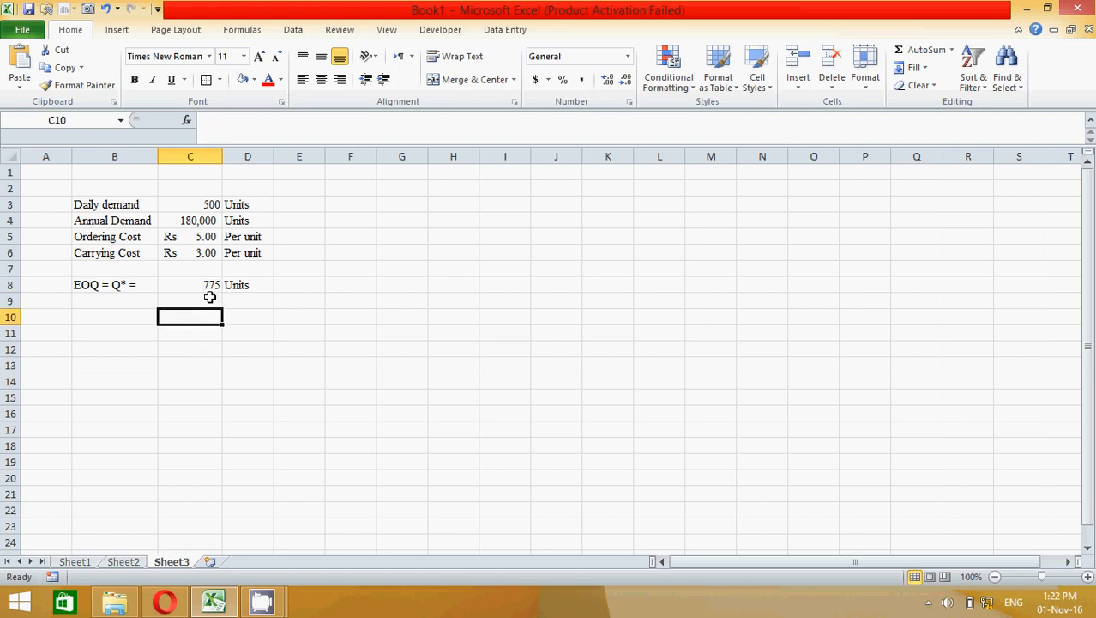
{"action": "left_click", "coordinate": [114, 316]}
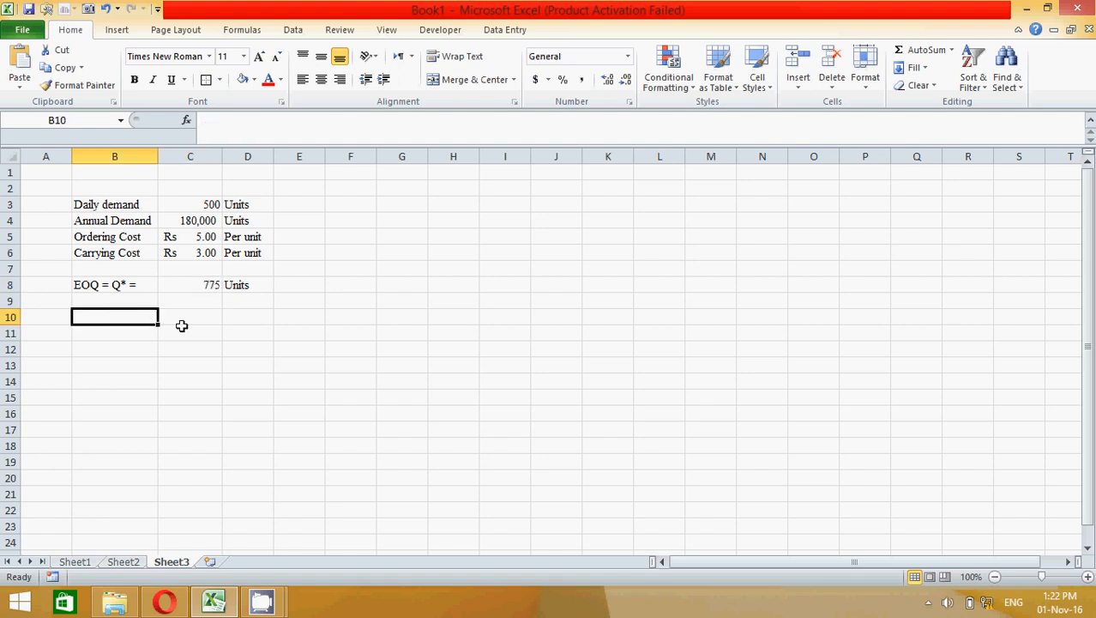
{"action": "mouse_move", "coordinate": [216, 247]}
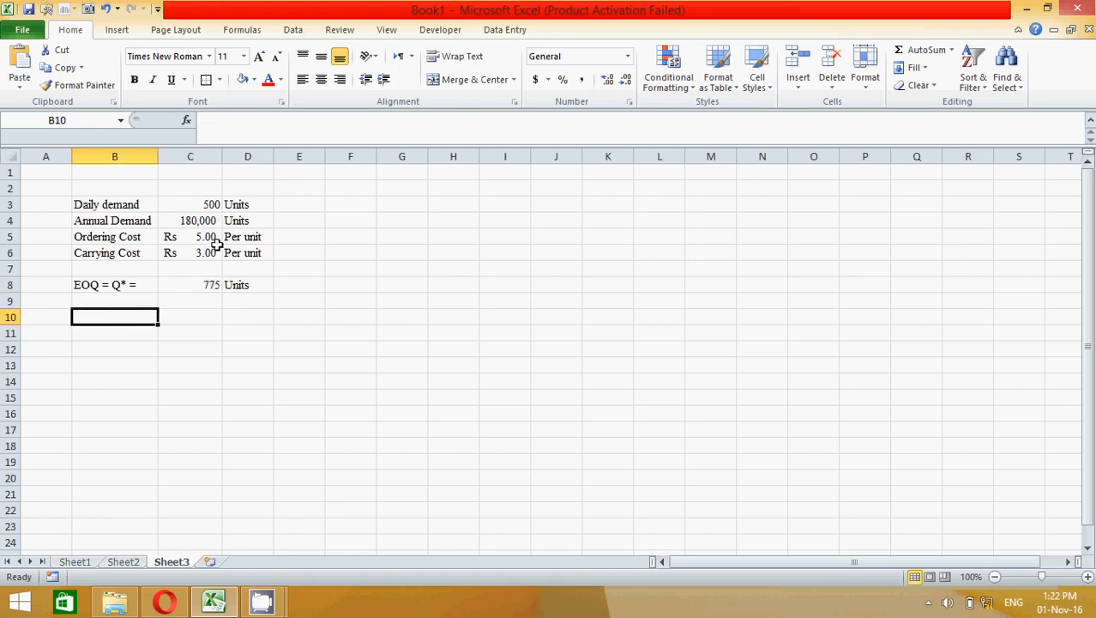
{"action": "mouse_move", "coordinate": [205, 192]}
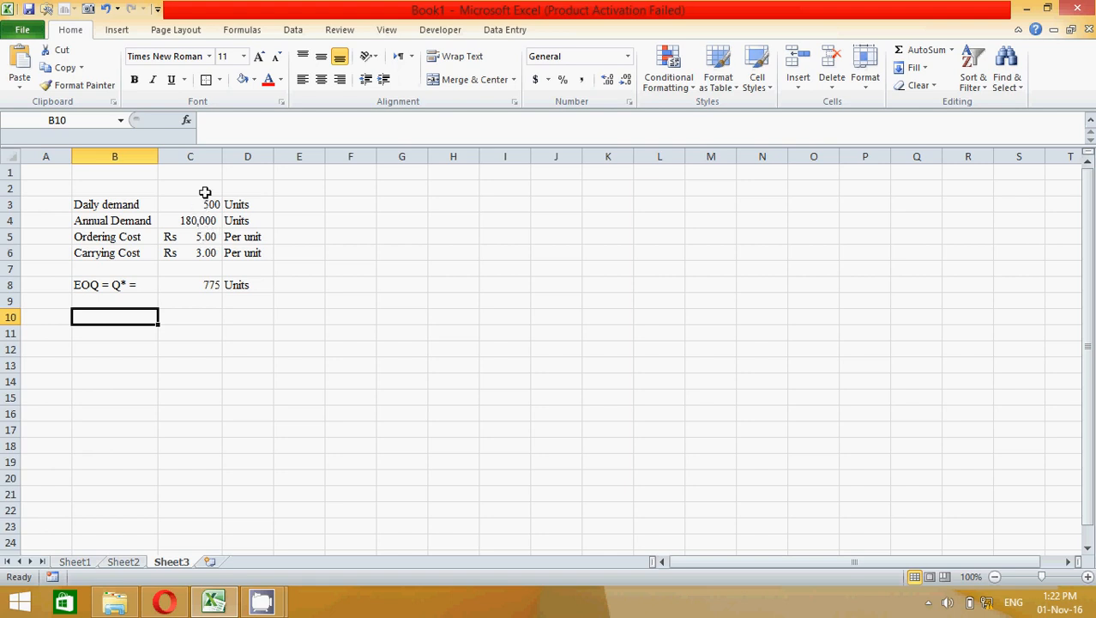
{"action": "mouse_move", "coordinate": [196, 275]}
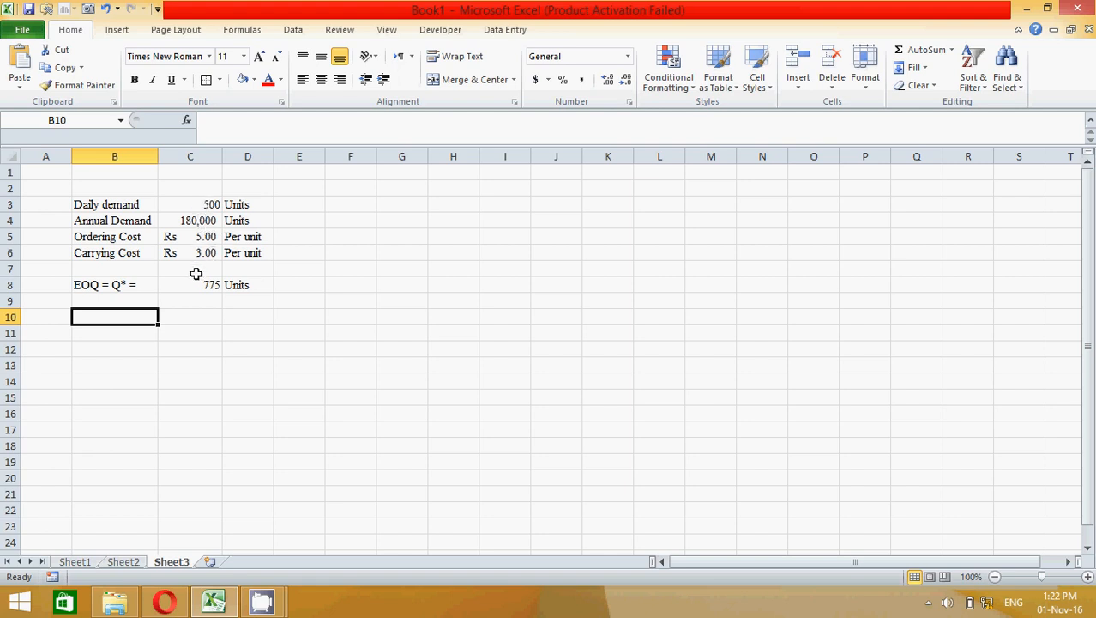
{"action": "left_click", "coordinate": [189, 285]}
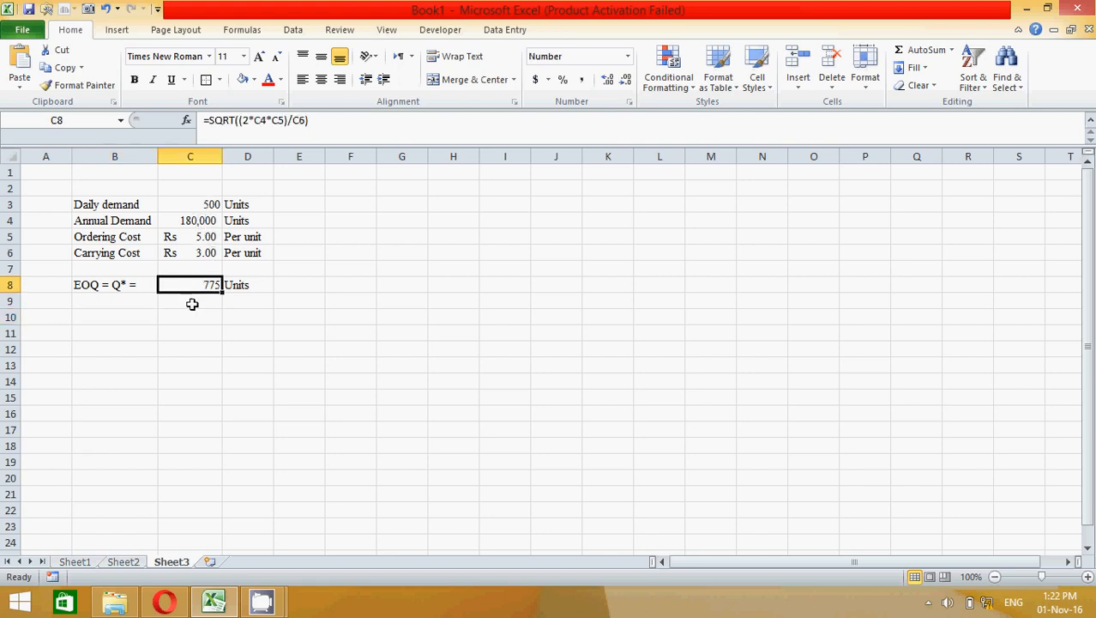
{"action": "left_click", "coordinate": [188, 316]}
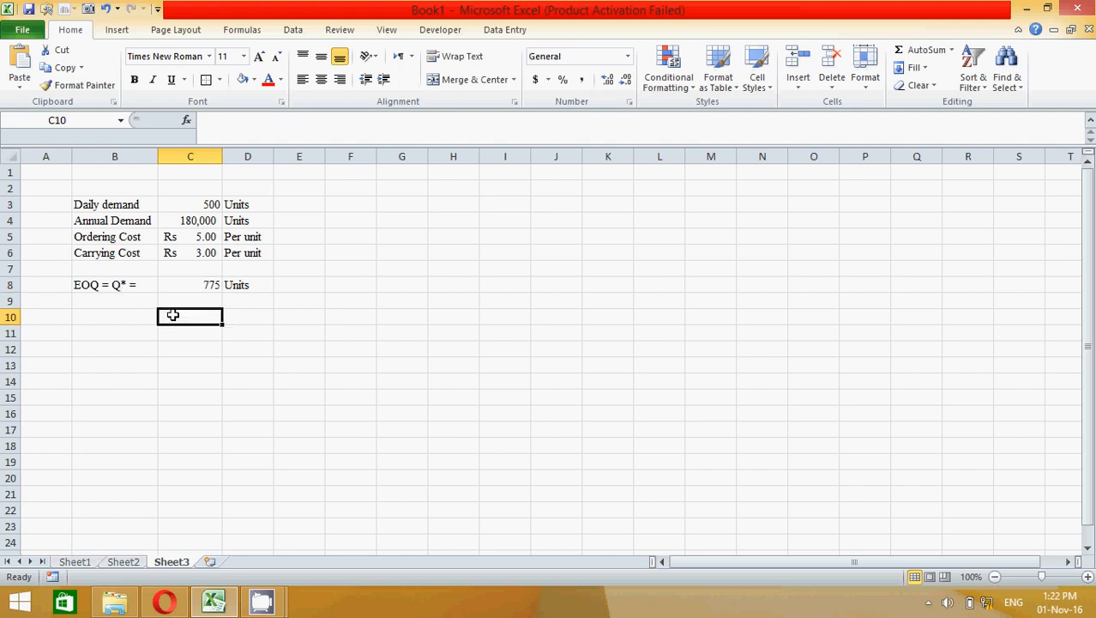